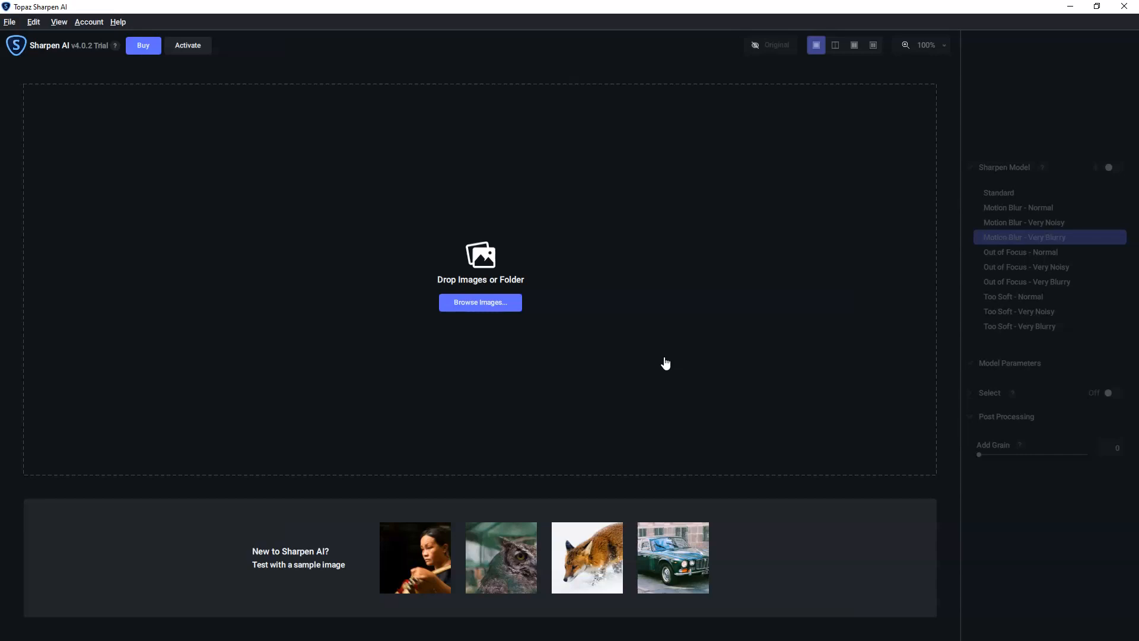
{"action": "mouse_move", "coordinate": [439, 291]}
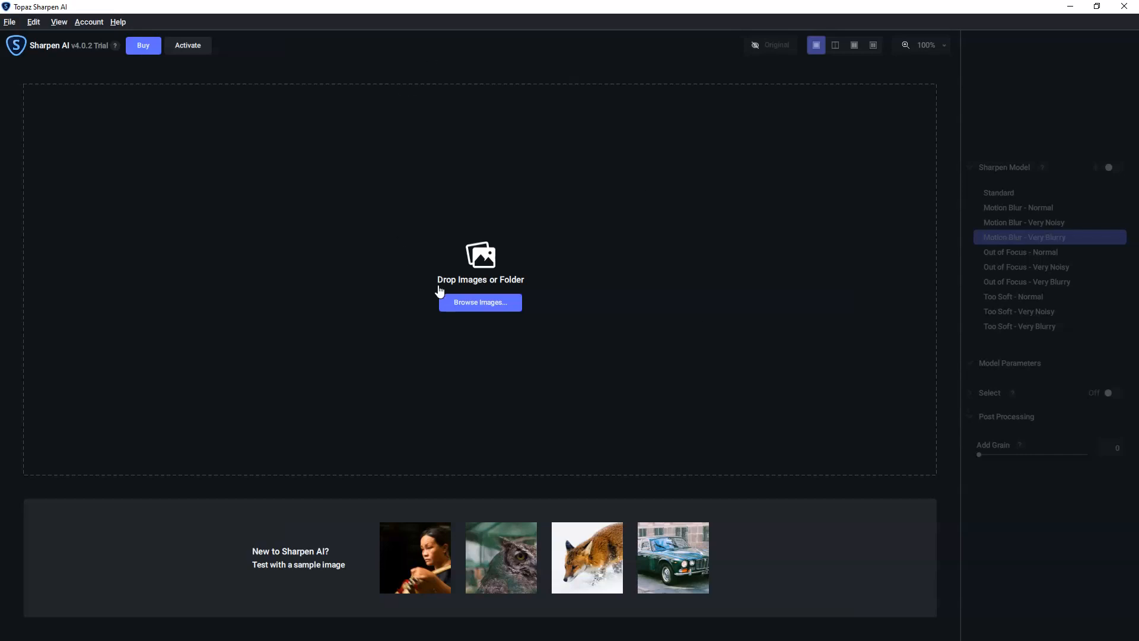
- Open the Browse Images dialog to find photos in the sharpenai folder
{"action": "left_click", "coordinate": [480, 302]}
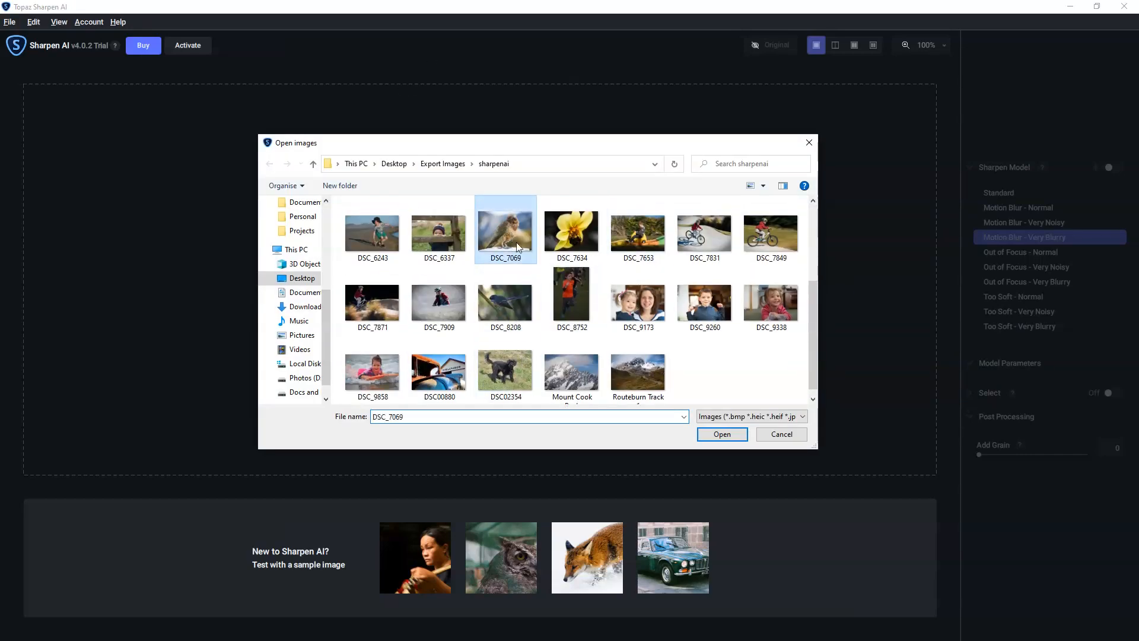
- Open DSC_7069, the kea photo, and let the Standard model finish sharpening
{"action": "left_click", "coordinate": [721, 434]}
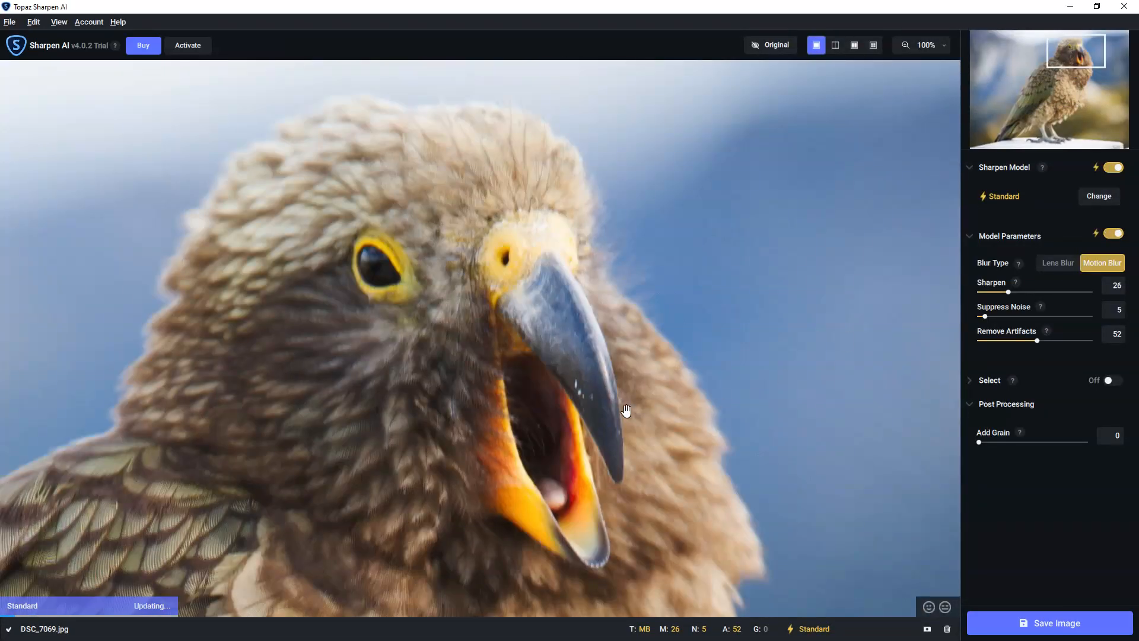
{"action": "mouse_move", "coordinate": [624, 401]}
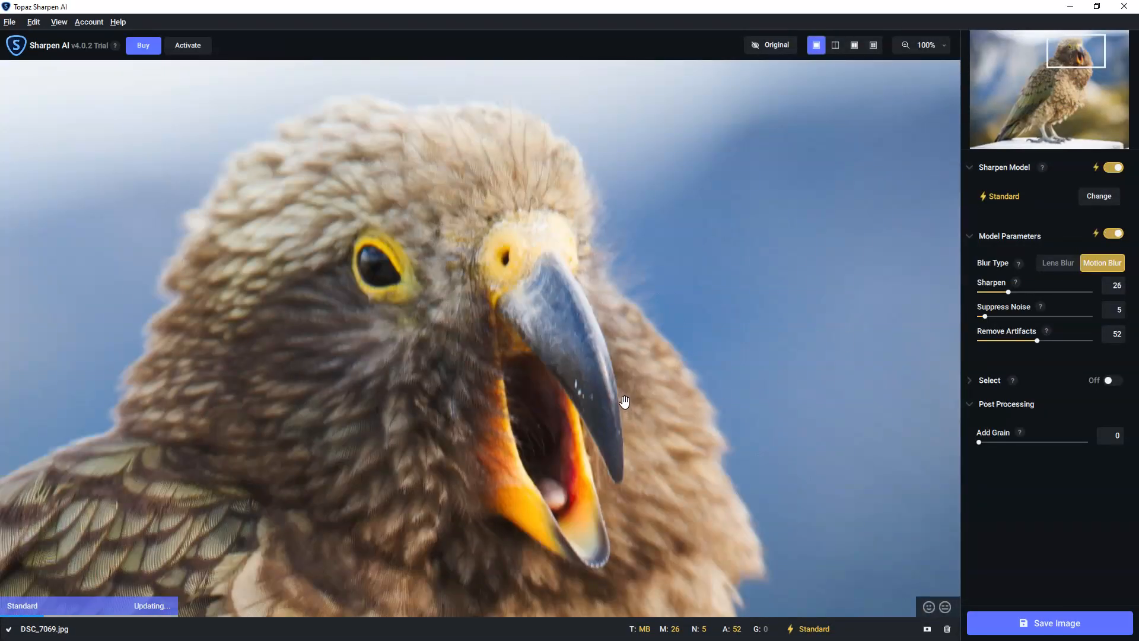
{"action": "mouse_move", "coordinate": [593, 373]}
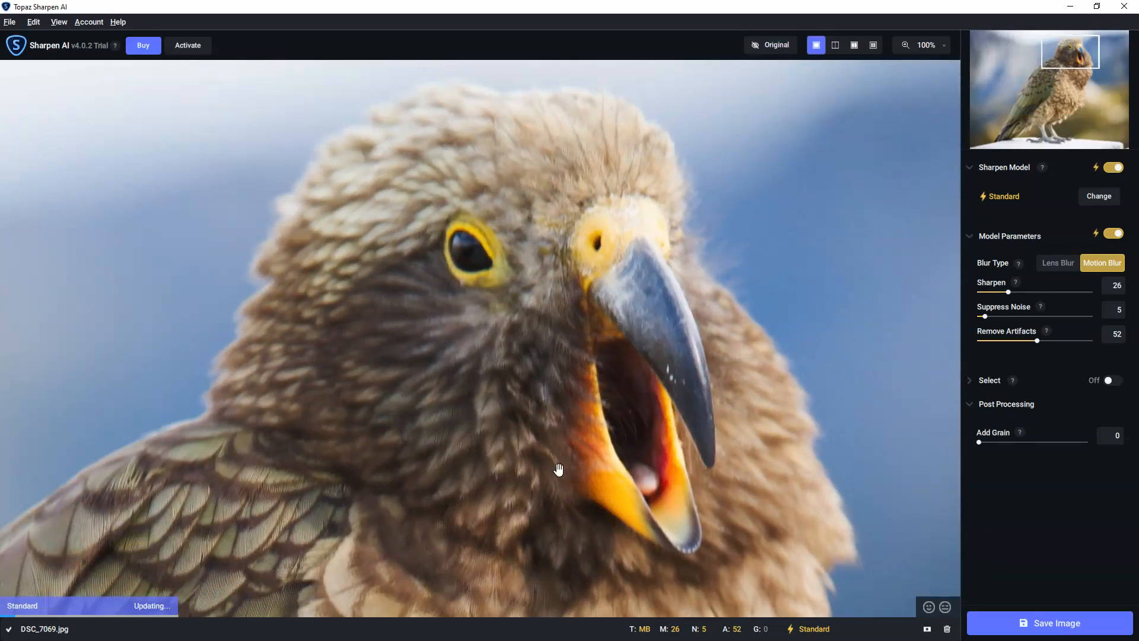
{"action": "mouse_move", "coordinate": [564, 447]}
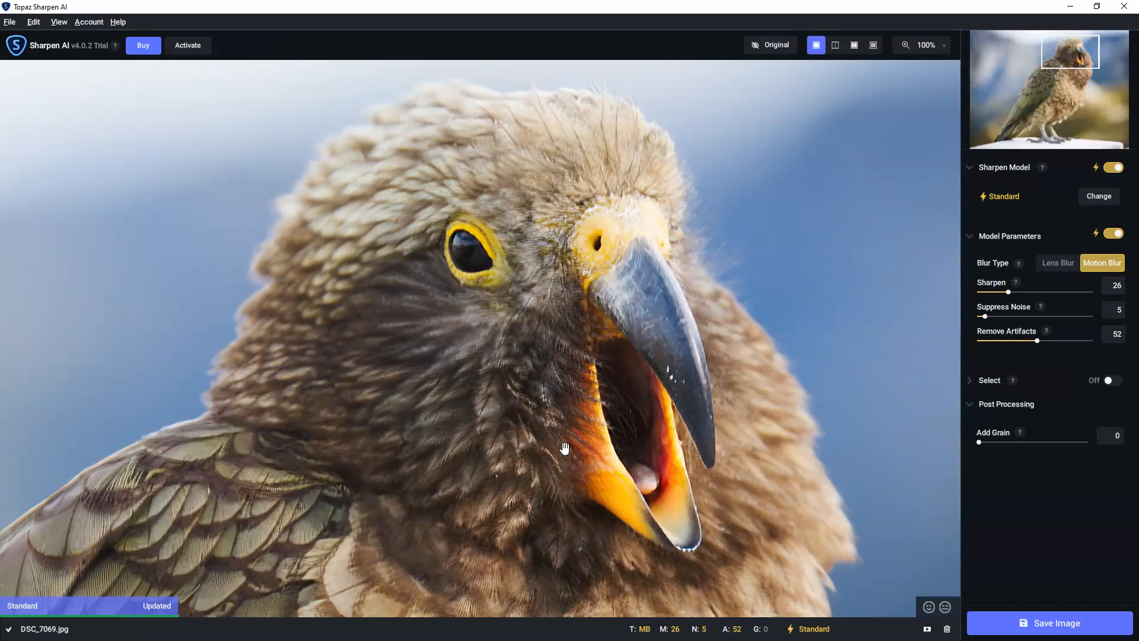
{"action": "mouse_move", "coordinate": [764, 52]}
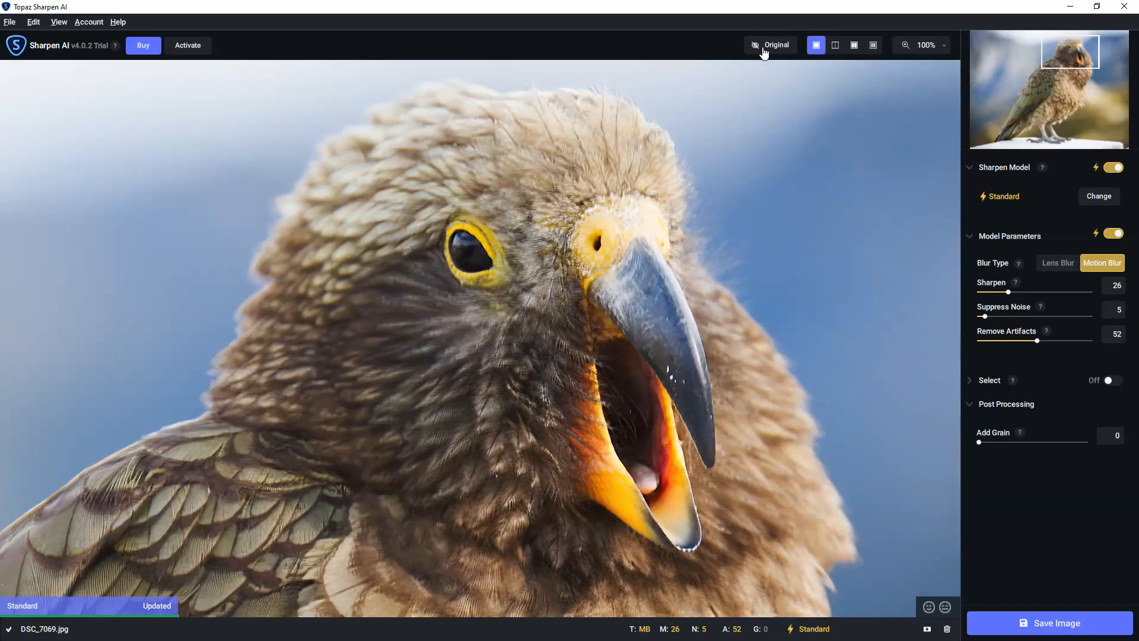
{"action": "left_click", "coordinate": [770, 45]}
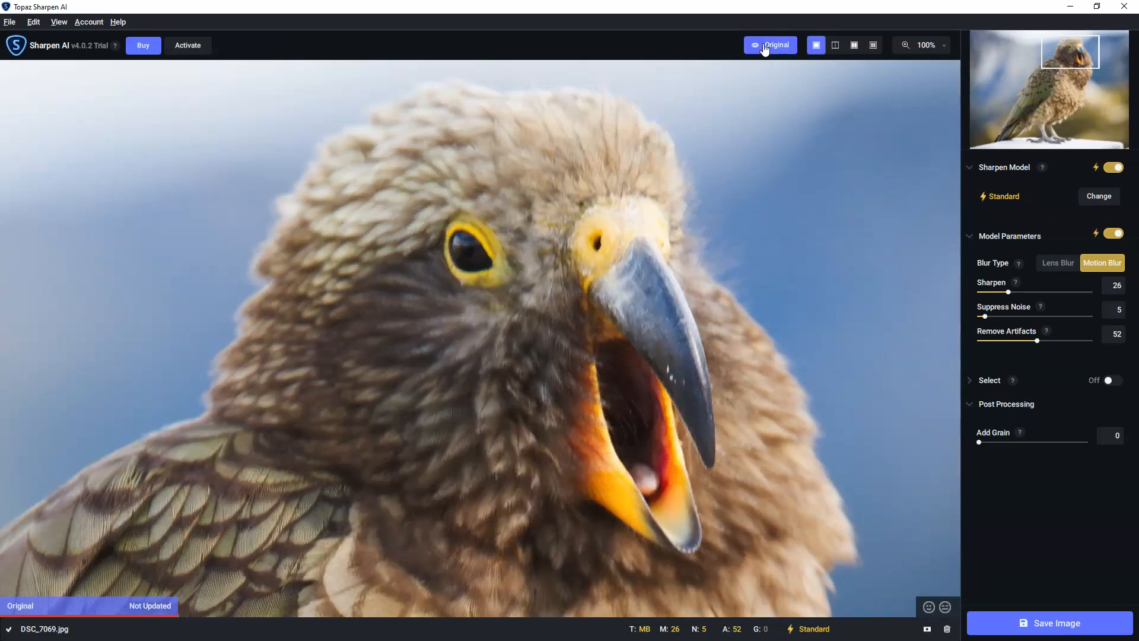
{"action": "left_click", "coordinate": [769, 46]}
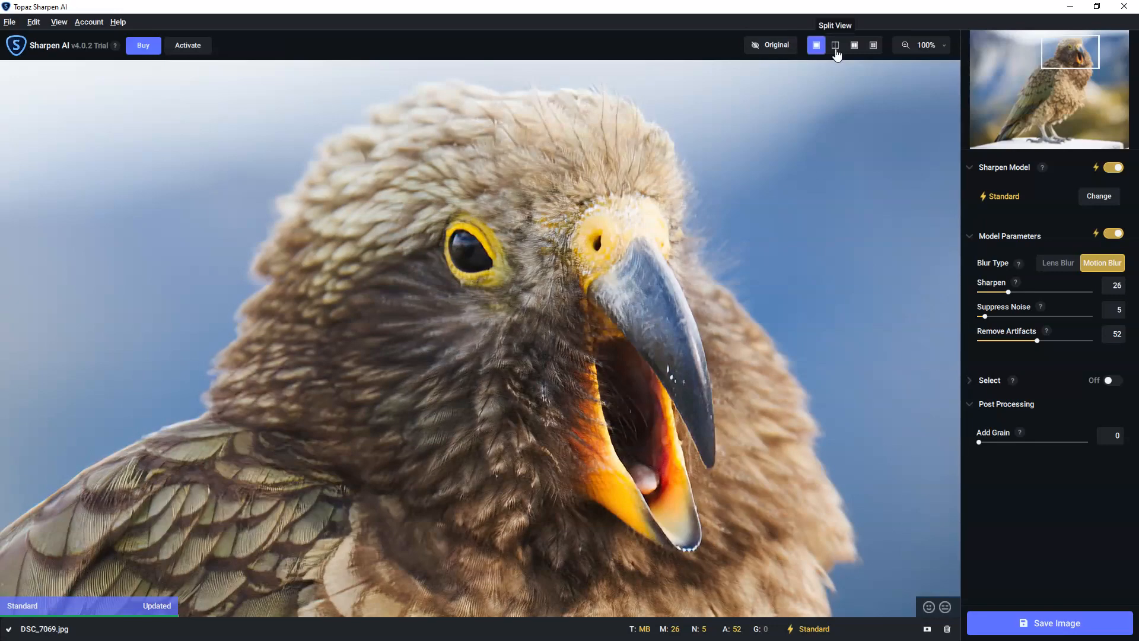
- Switch to Split View and move the divider to reveal more sharpened half
{"action": "left_click", "coordinate": [834, 45]}
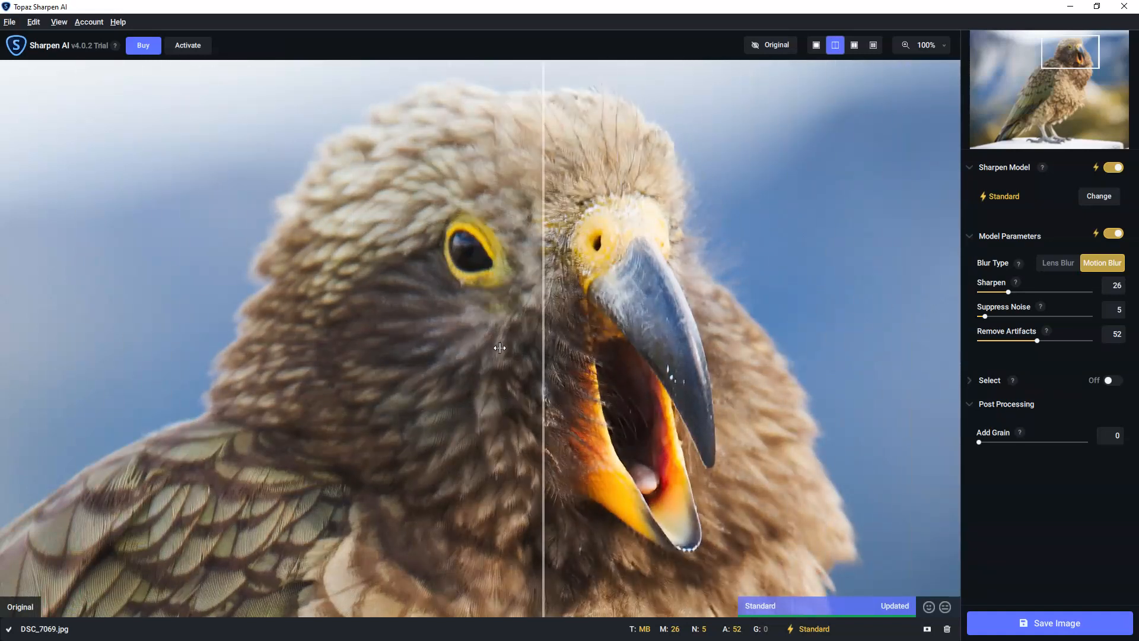
{"action": "left_click_drag", "start_coordinate": [544, 347], "coordinate": [834, 315]}
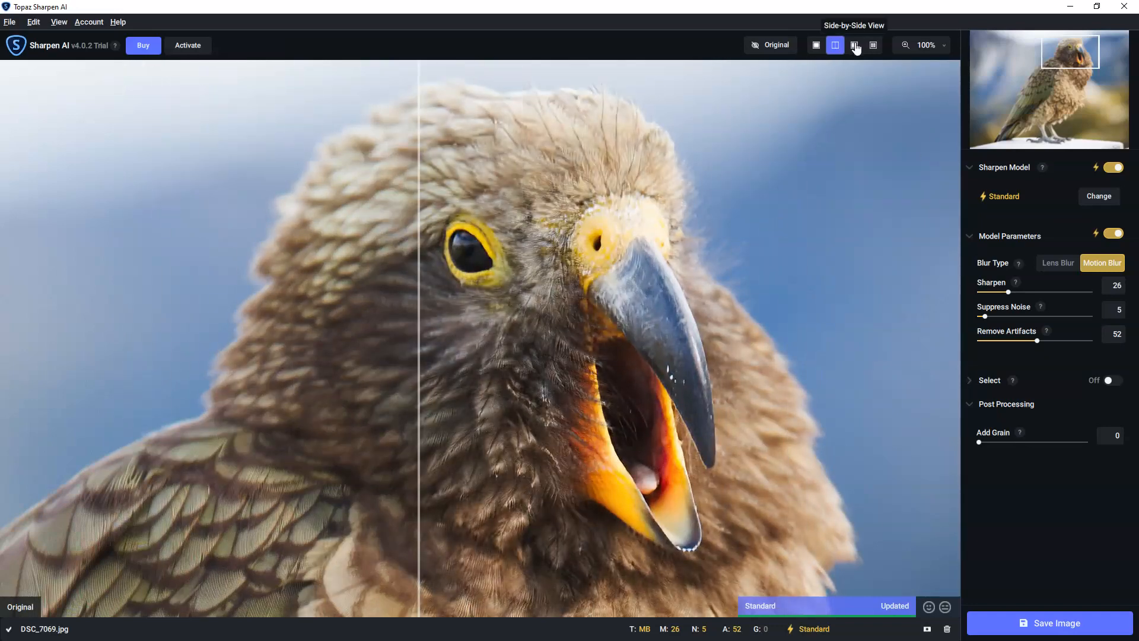
- Show original and Standard-sharpened kea photo as two side-by-side panels
{"action": "left_click", "coordinate": [854, 45]}
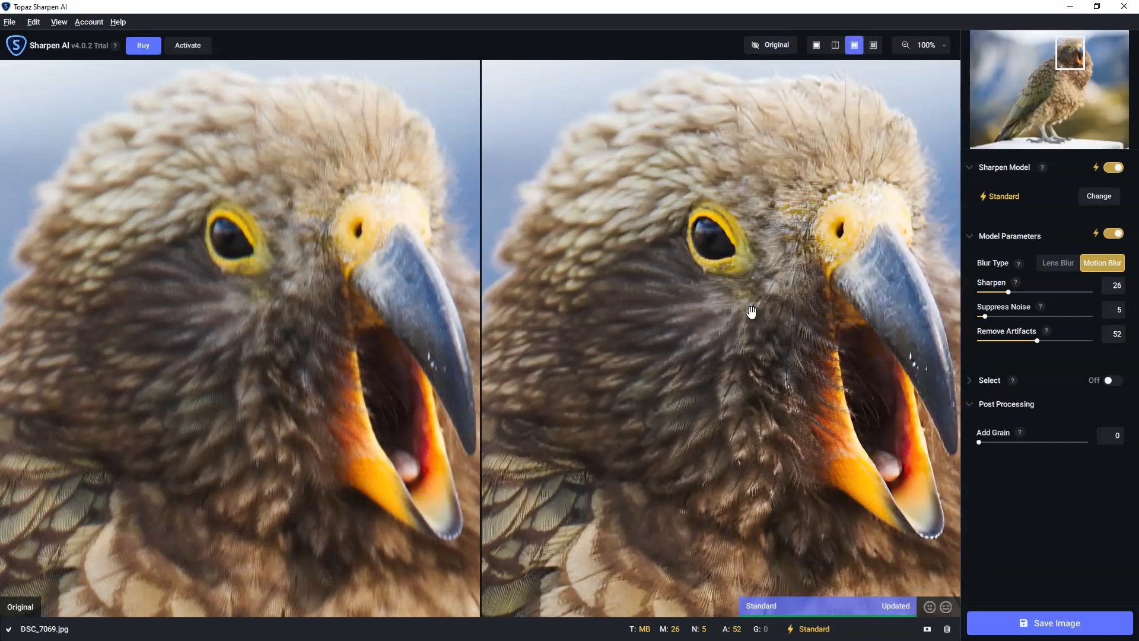
{"action": "mouse_move", "coordinate": [775, 300]}
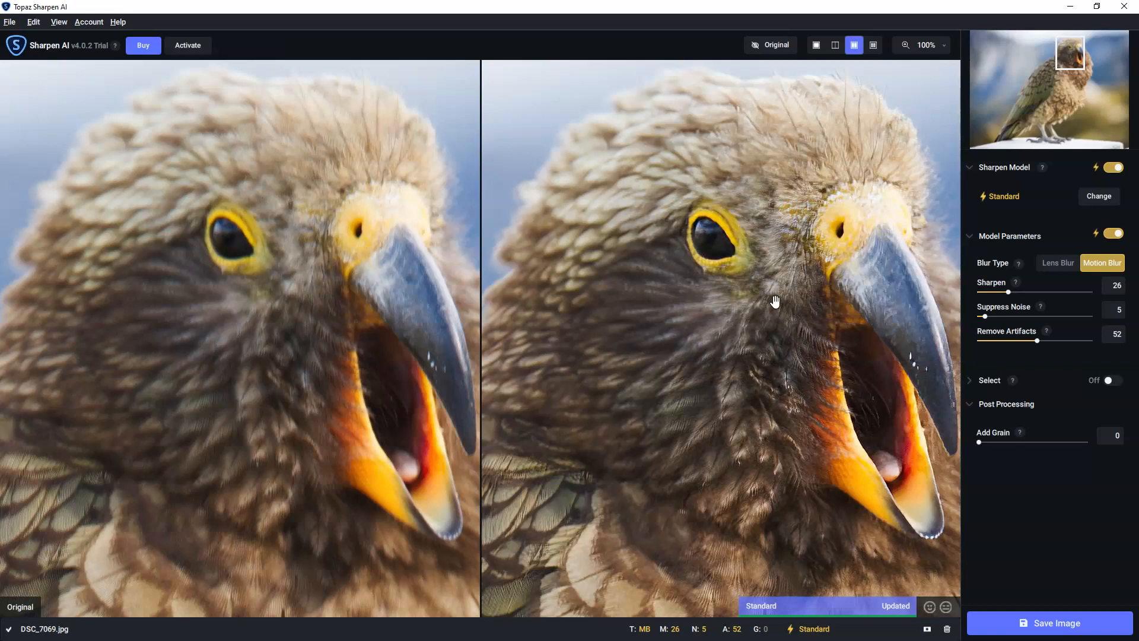
{"action": "mouse_move", "coordinate": [1120, 189]}
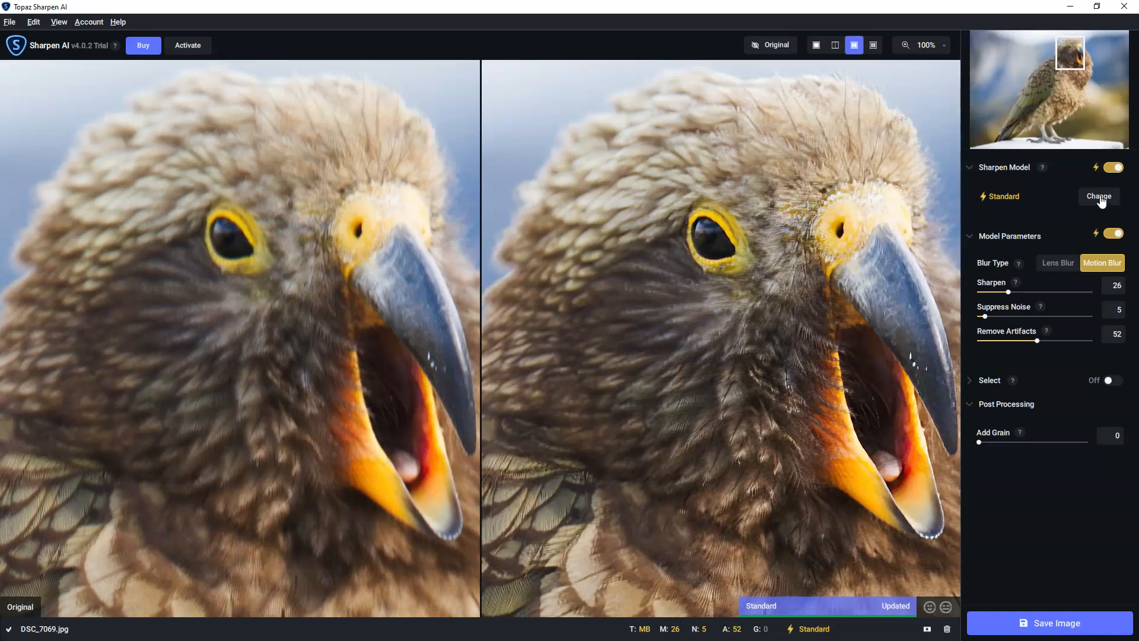
- Replace the Standard sharpen model with Motion Blur - Normal
{"action": "left_click", "coordinate": [1097, 196]}
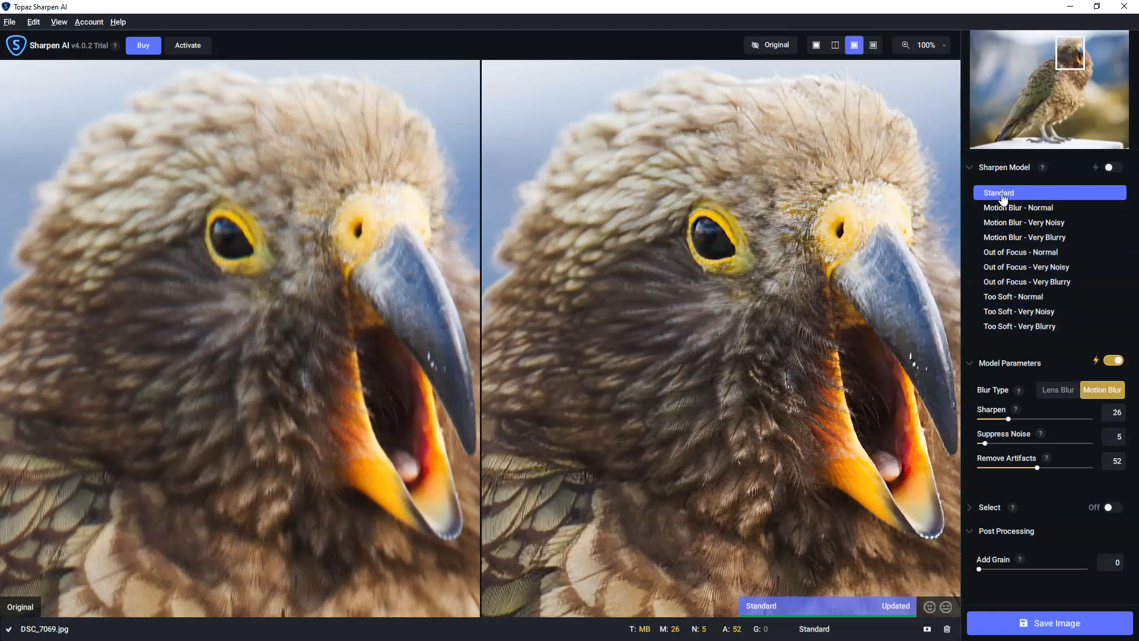
{"action": "mouse_move", "coordinate": [1018, 207]}
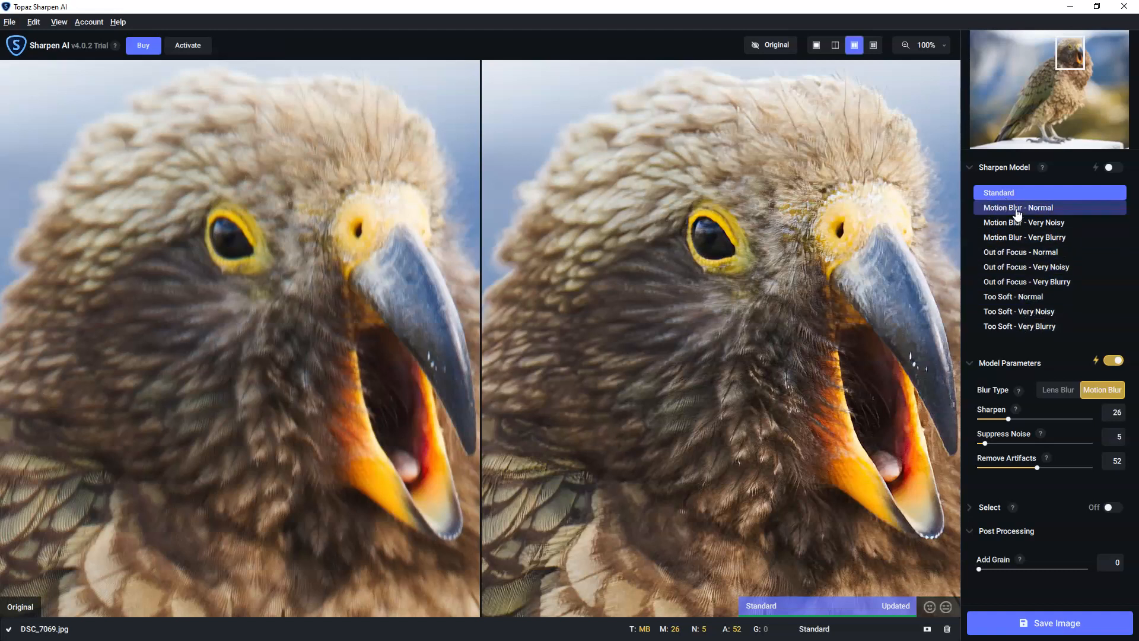
{"action": "mouse_move", "coordinate": [1042, 252]}
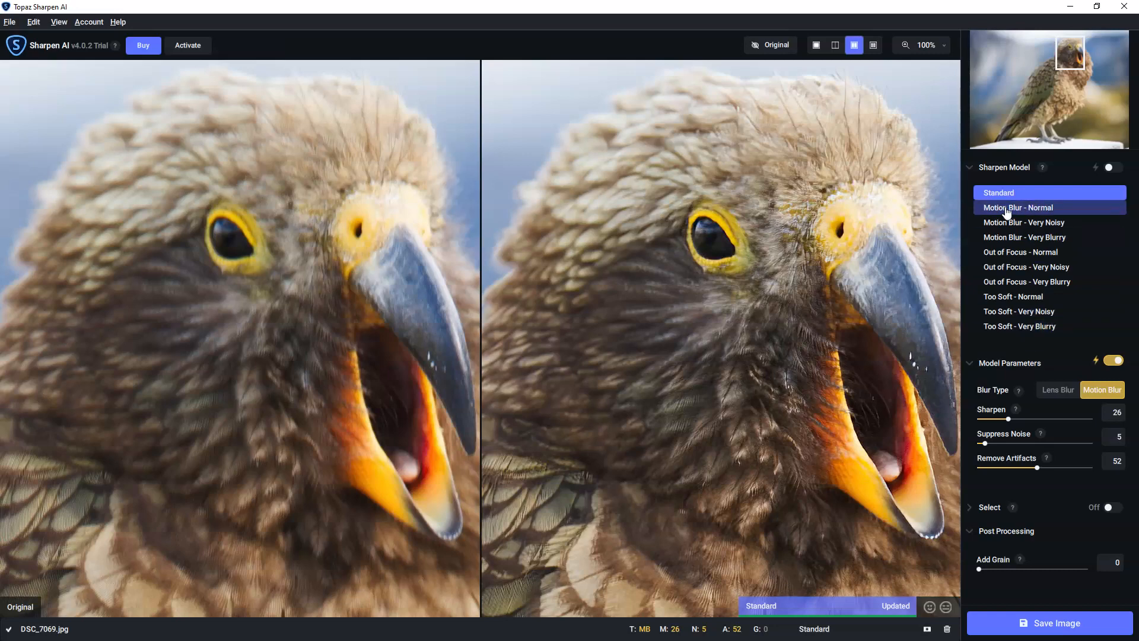
{"action": "left_click", "coordinate": [1019, 207]}
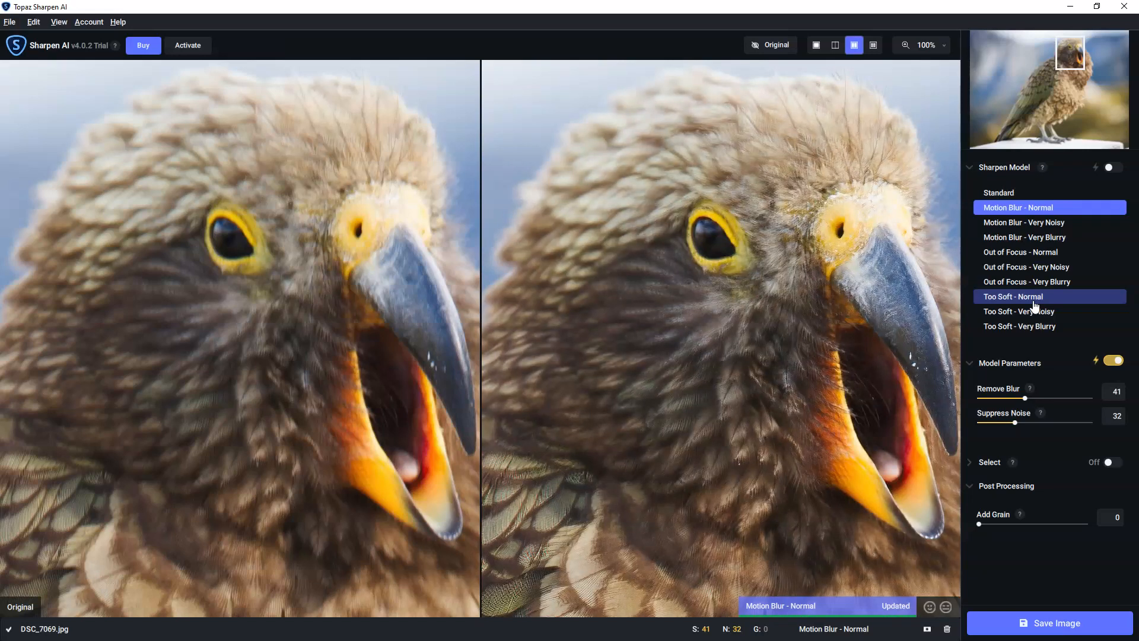
{"action": "mouse_move", "coordinate": [1030, 307]}
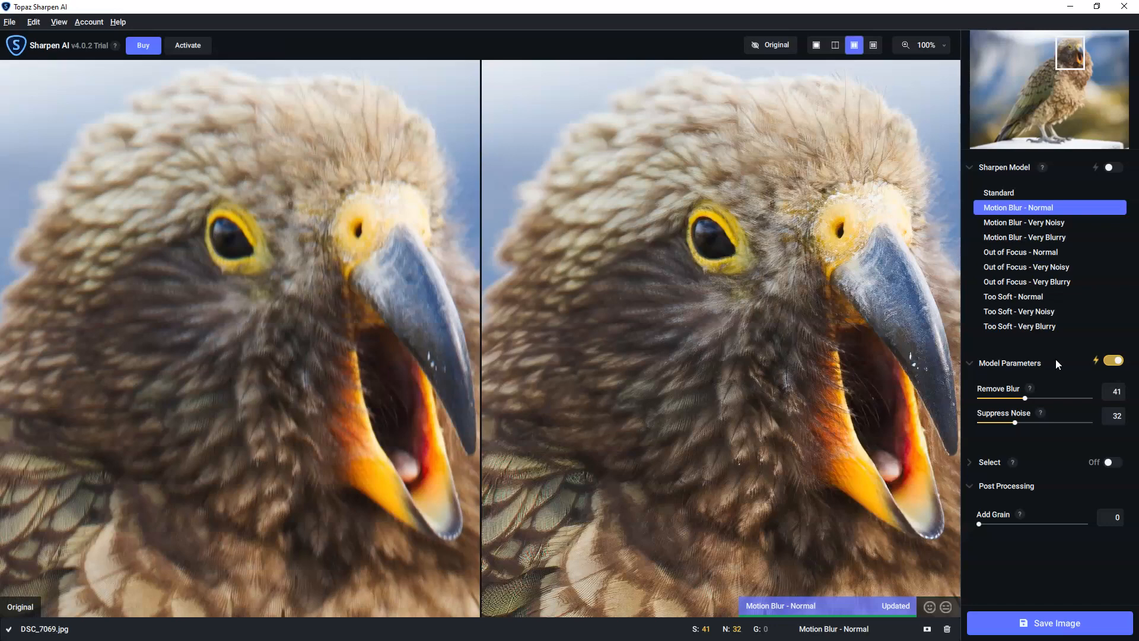
{"action": "mouse_move", "coordinate": [1055, 356]}
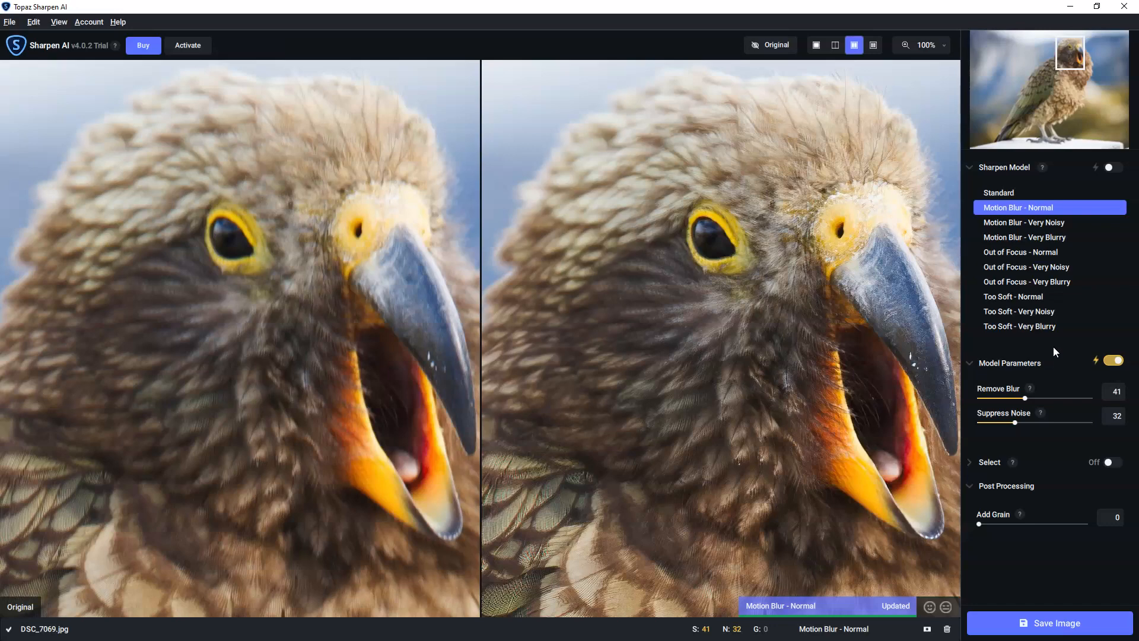
{"action": "left_click", "coordinate": [770, 45]}
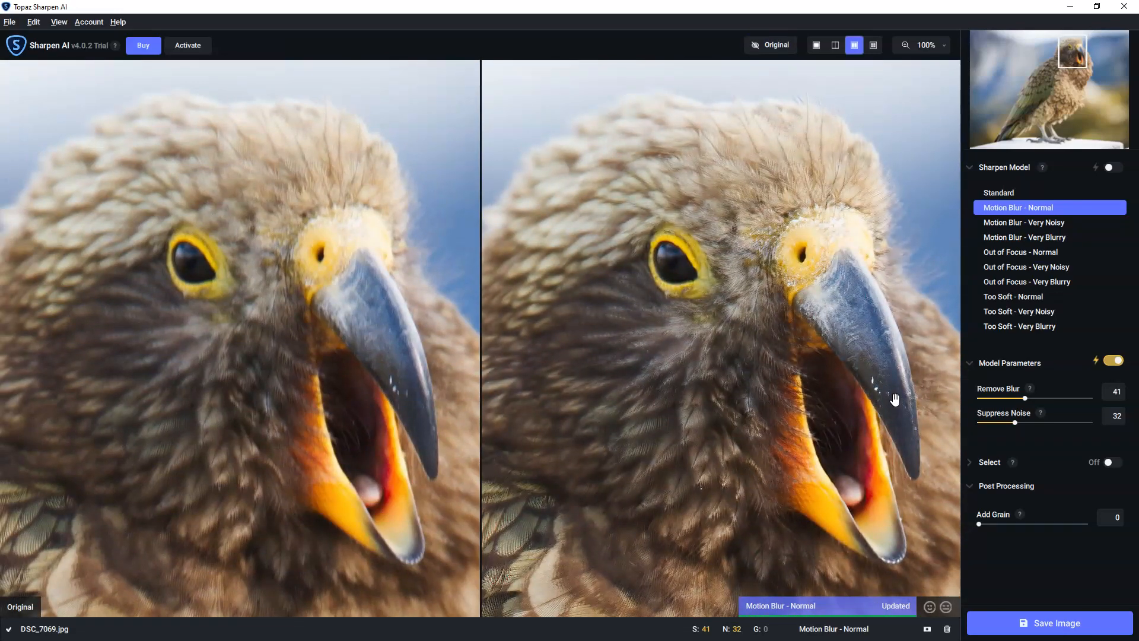
{"action": "mouse_move", "coordinate": [881, 396]}
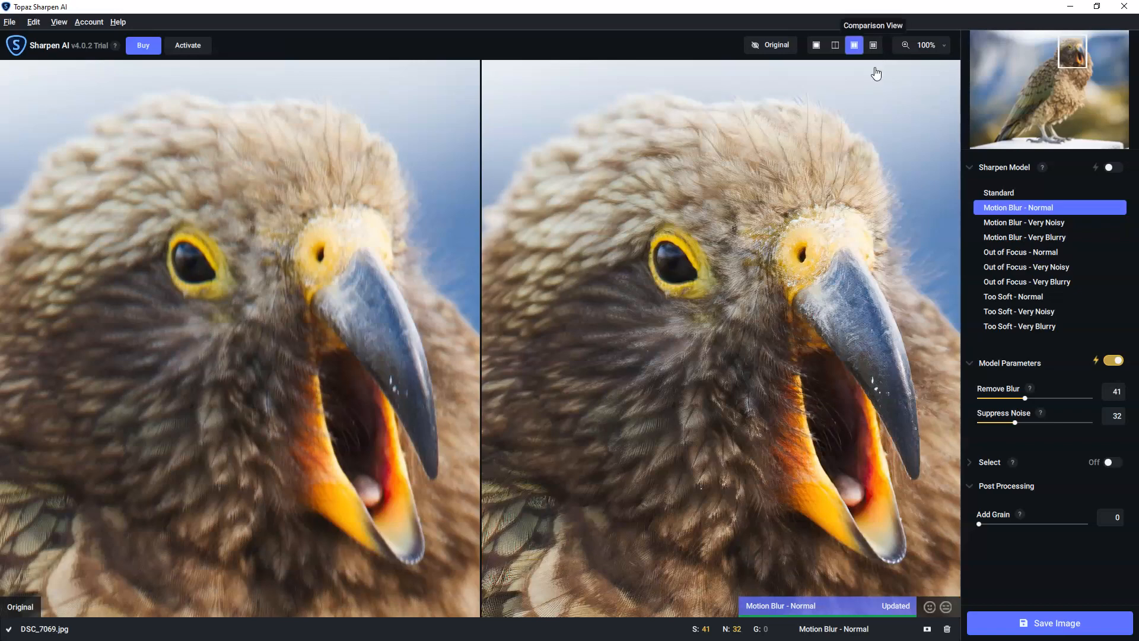
- Compare four previews: Standard, Motion Blur - Very Noisy, Out of Focus - Normal, Too Soft - Normal
{"action": "left_click", "coordinate": [873, 45]}
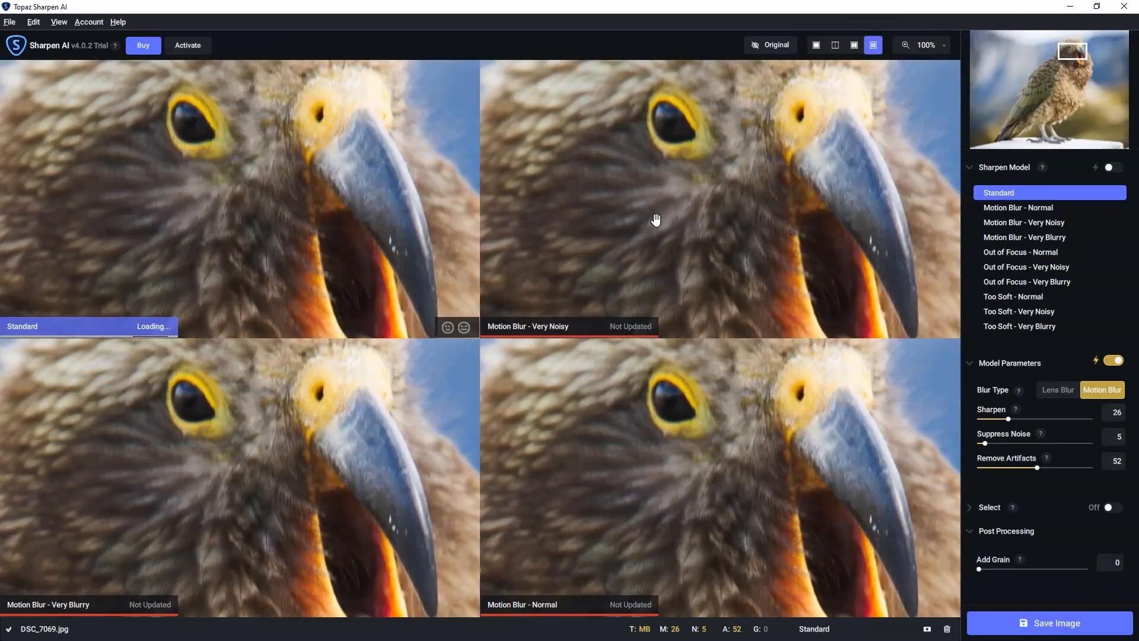
{"action": "left_click", "coordinate": [1024, 222]}
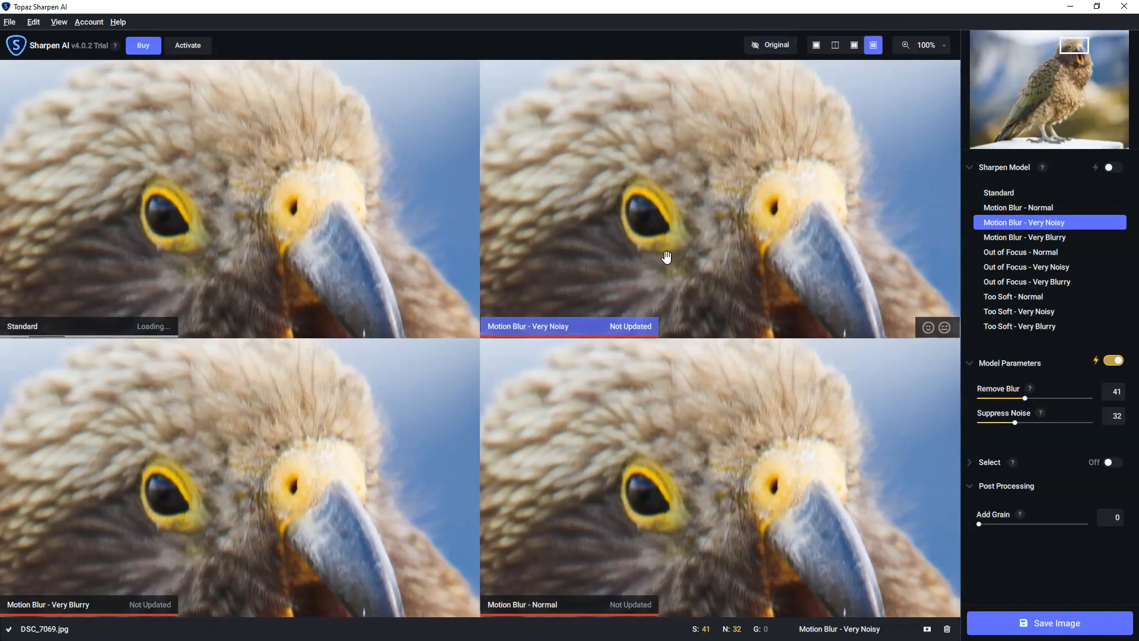
{"action": "mouse_move", "coordinate": [815, 271]}
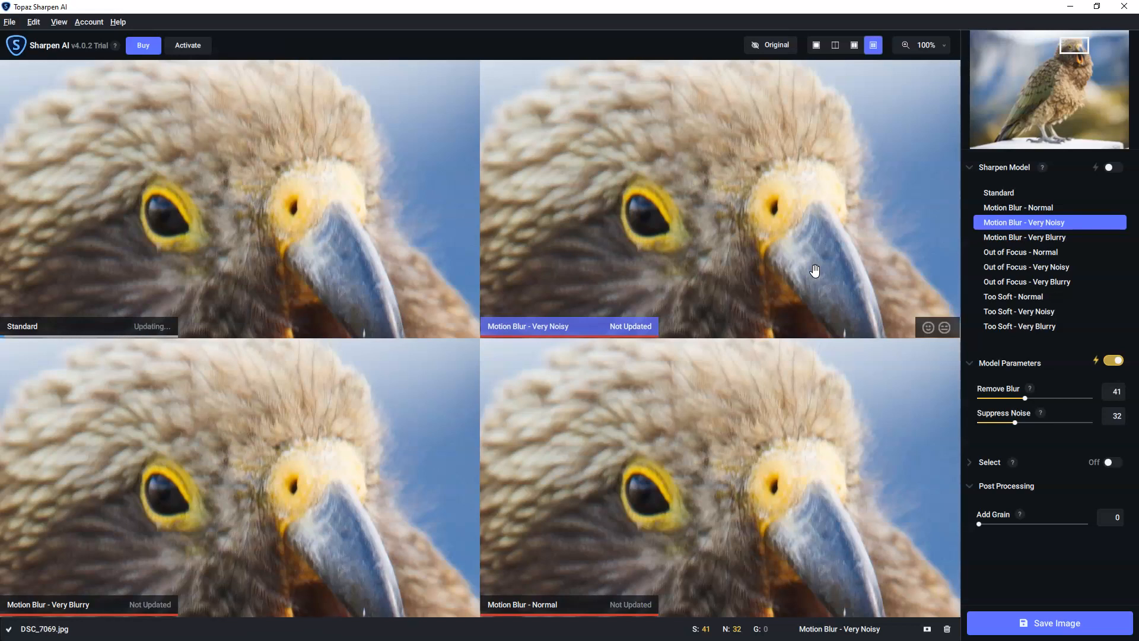
{"action": "mouse_move", "coordinate": [831, 311]}
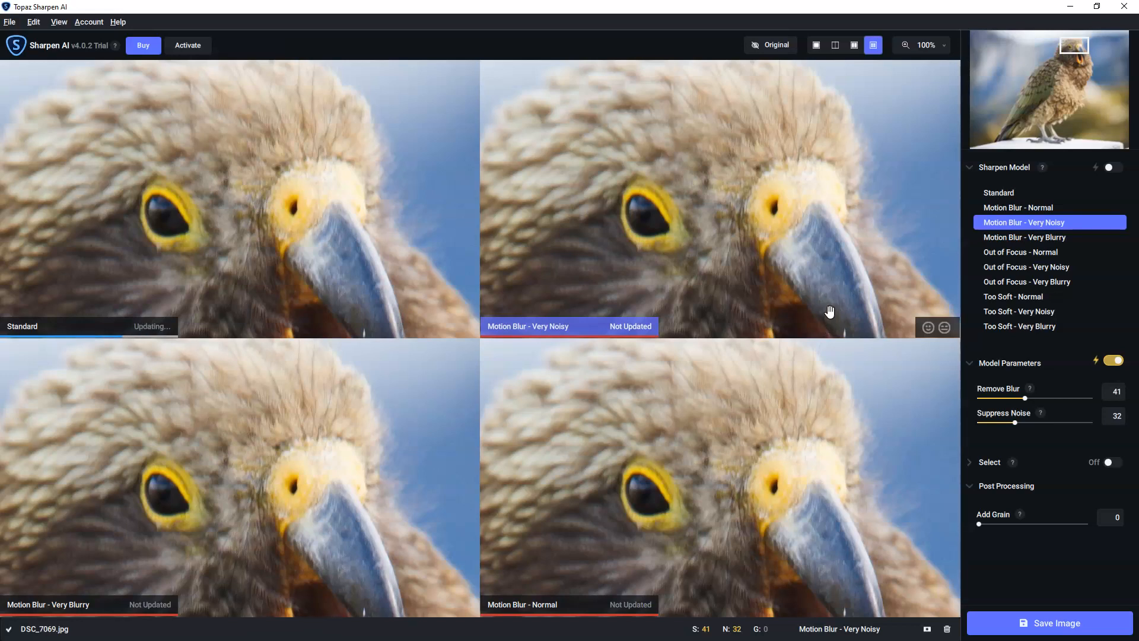
{"action": "mouse_move", "coordinate": [785, 262]}
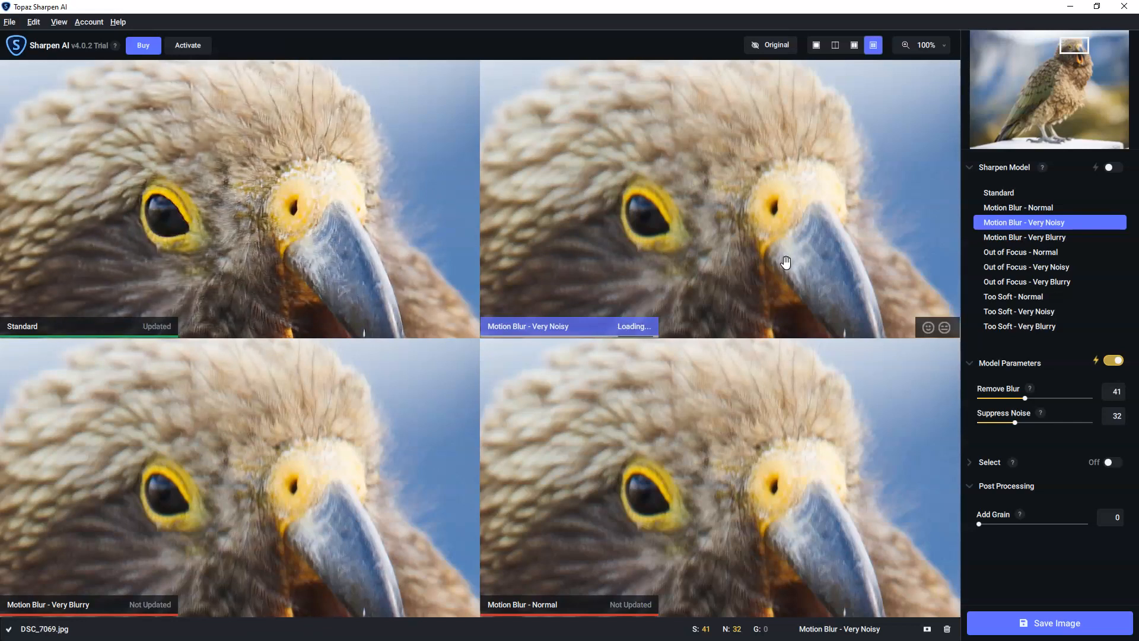
{"action": "mouse_move", "coordinate": [769, 255]}
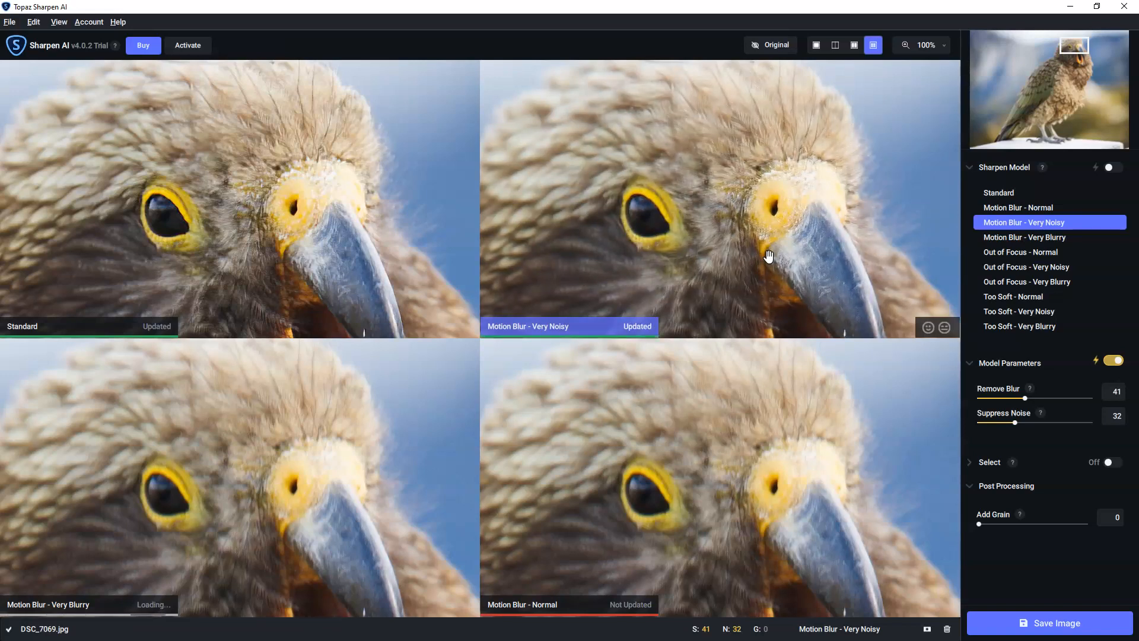
{"action": "mouse_move", "coordinate": [526, 295]}
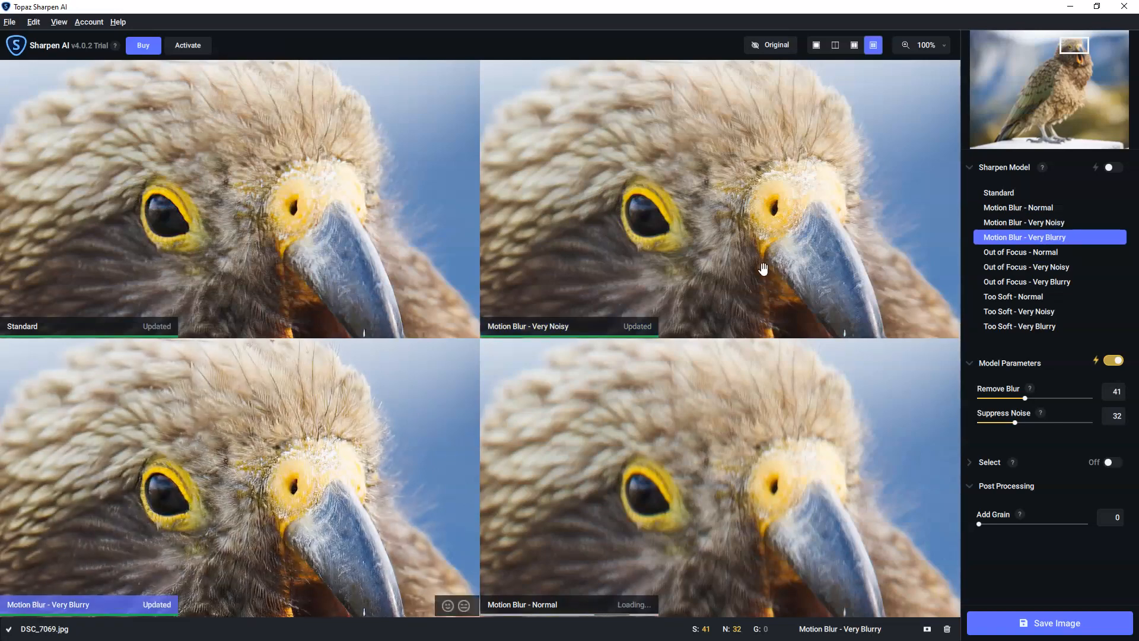
{"action": "mouse_move", "coordinate": [1025, 252]}
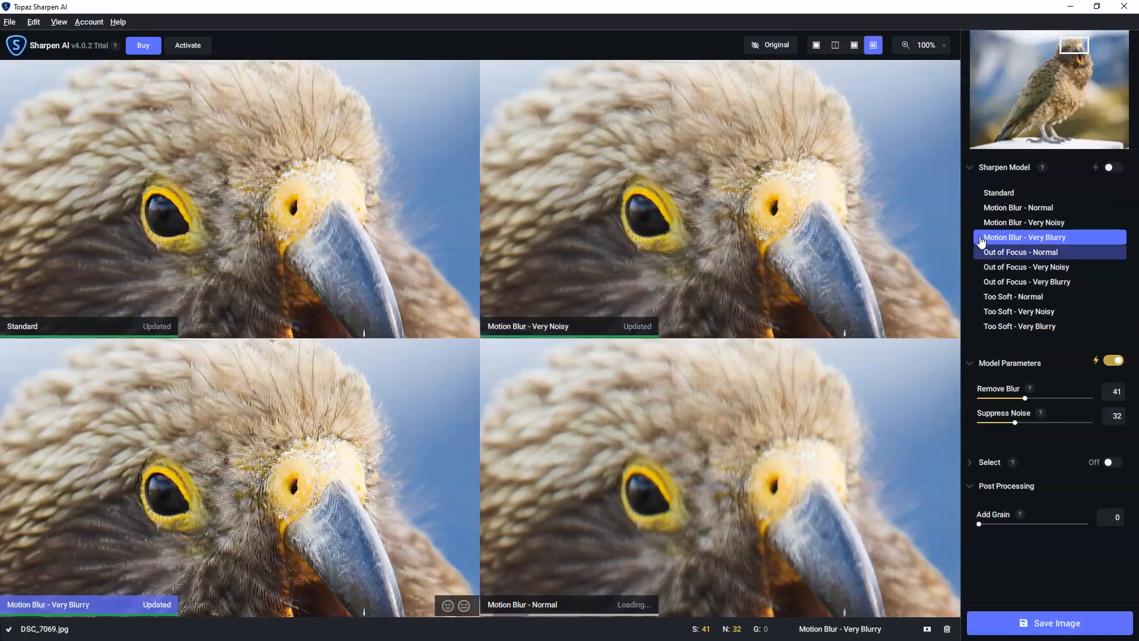
{"action": "left_click", "coordinate": [1025, 252]}
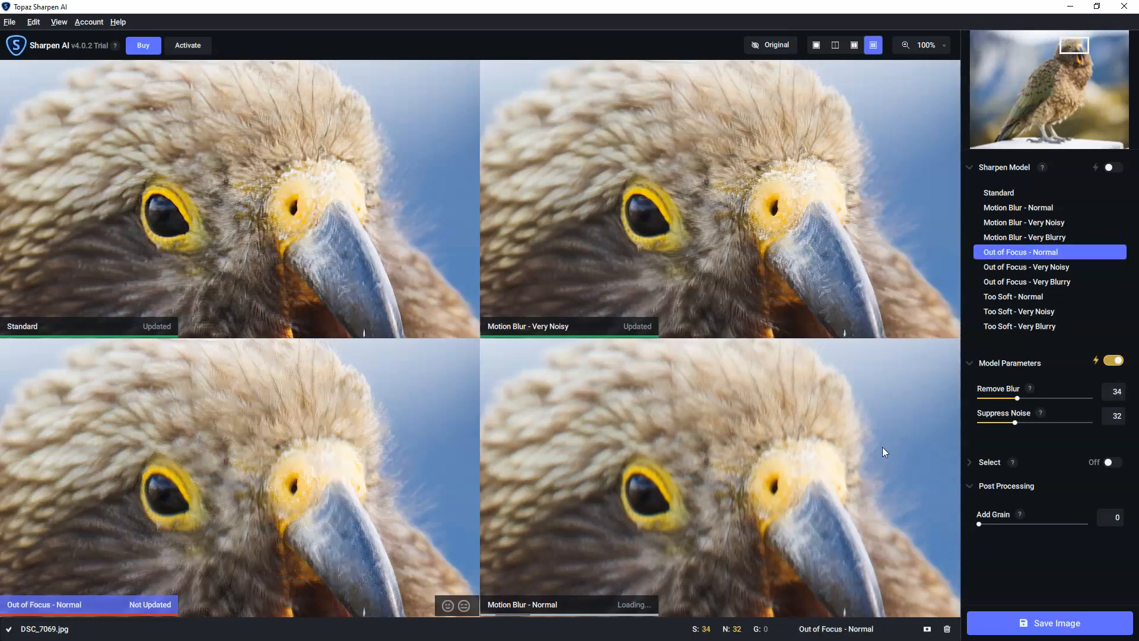
{"action": "left_click", "coordinate": [1020, 296]}
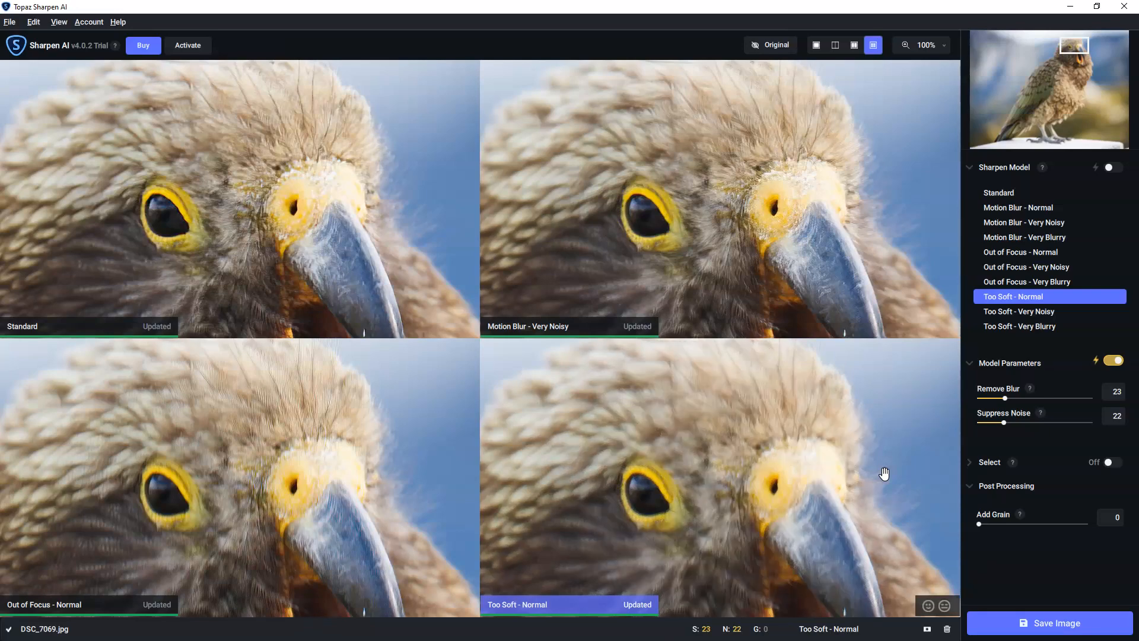
{"action": "mouse_move", "coordinate": [662, 188]}
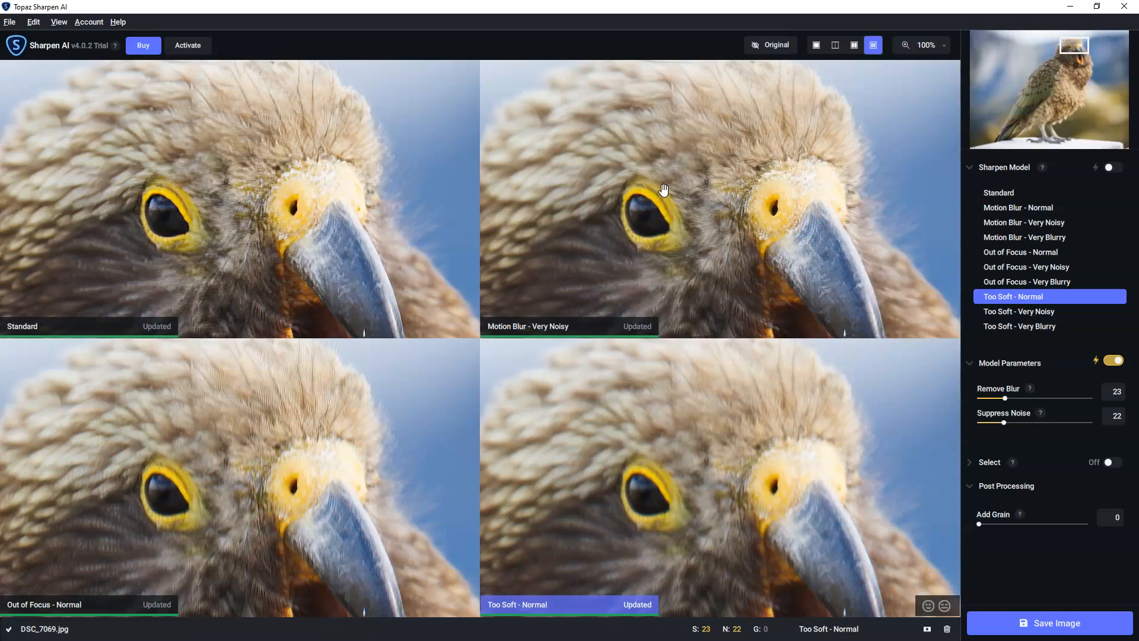
{"action": "mouse_move", "coordinate": [33, 612]}
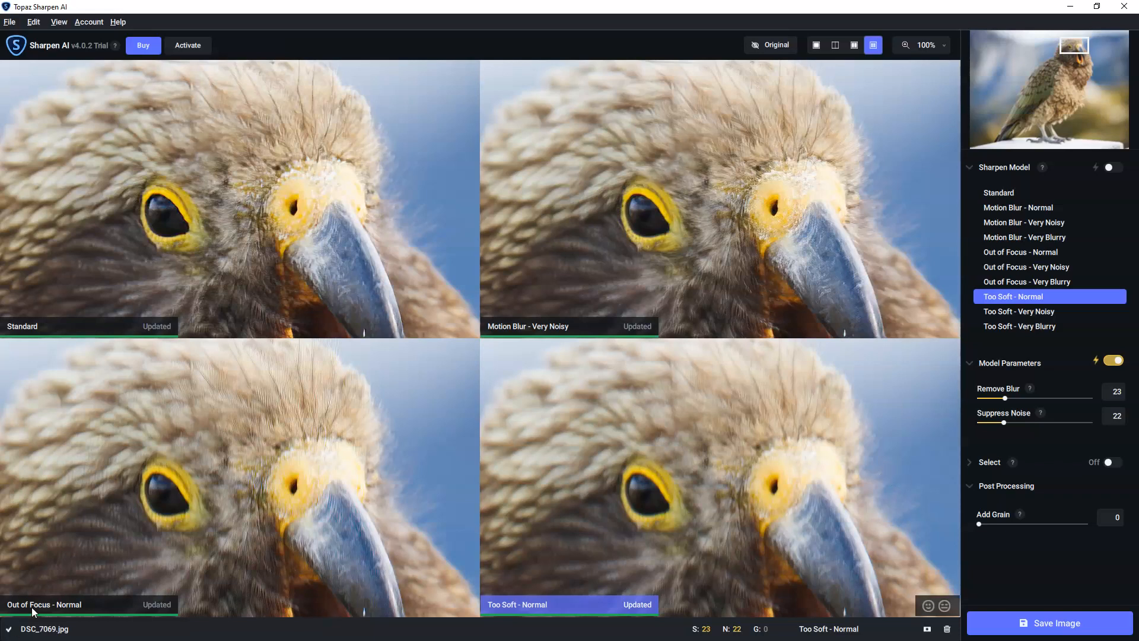
- Load Motion Blur - Normal and Very Blurry into lower previews, then view Very Blurry alone
{"action": "left_click", "coordinate": [1019, 252]}
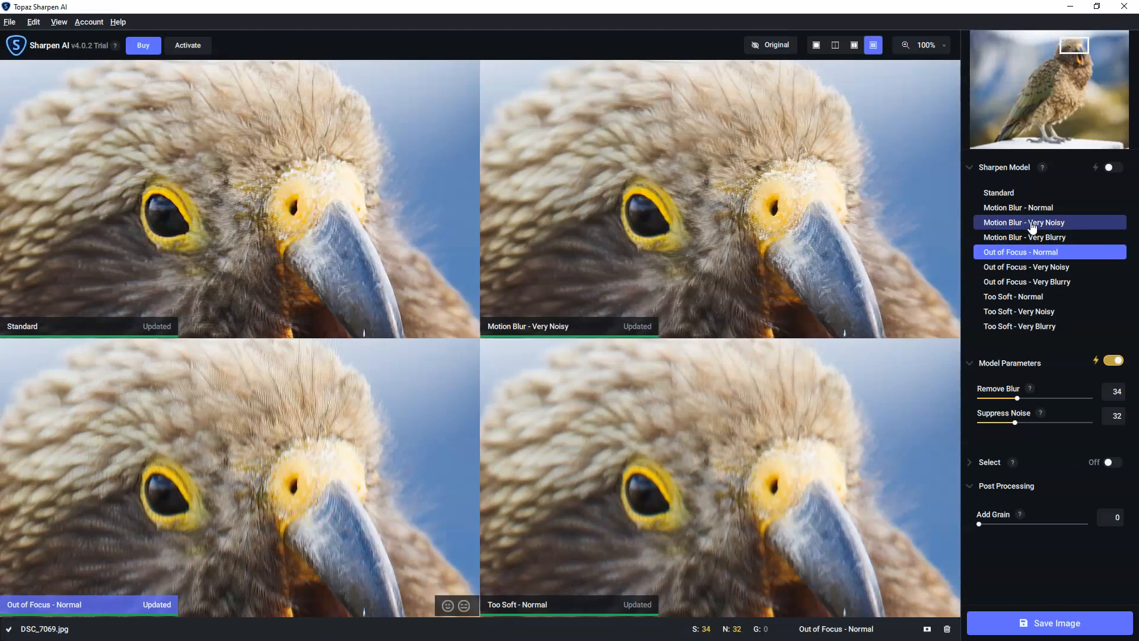
{"action": "left_click", "coordinate": [1019, 207]}
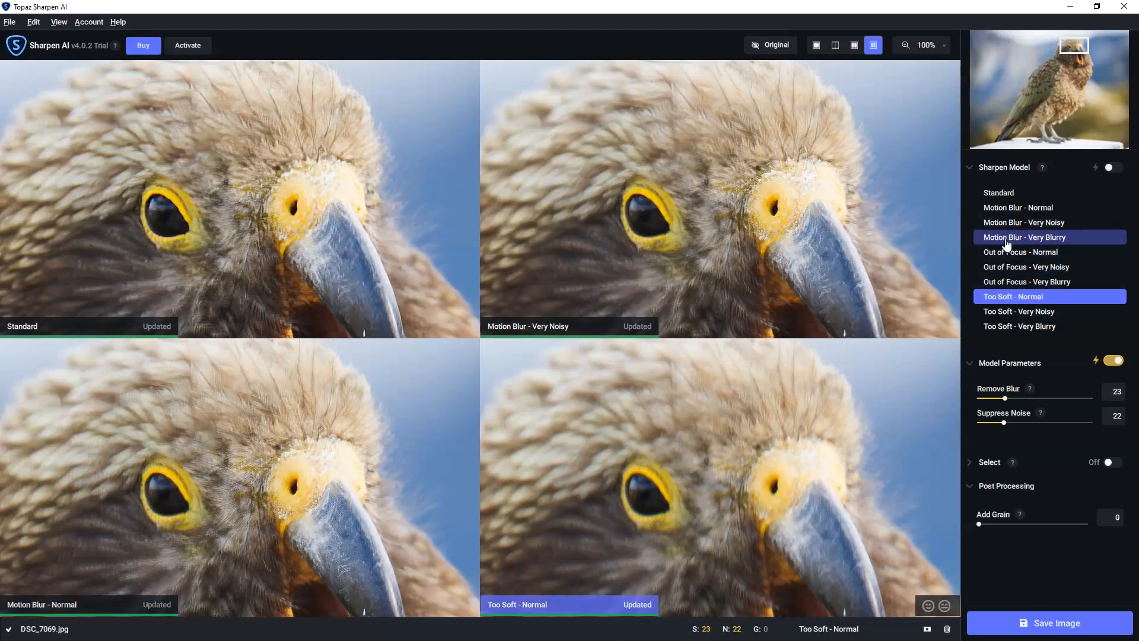
{"action": "left_click", "coordinate": [1024, 236]}
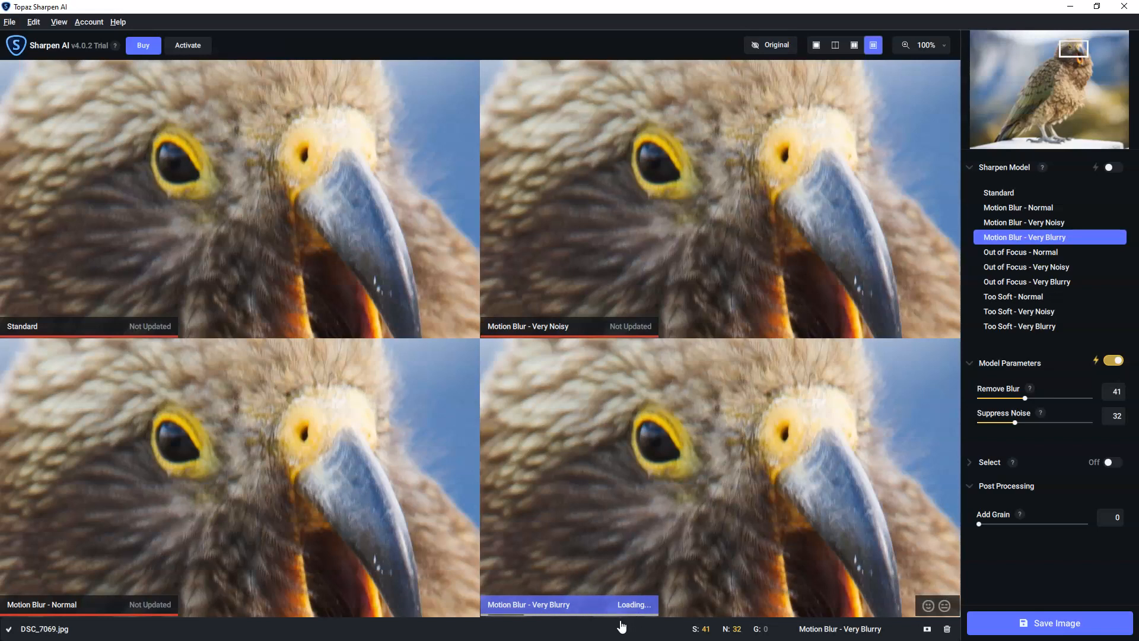
{"action": "mouse_move", "coordinate": [610, 628]}
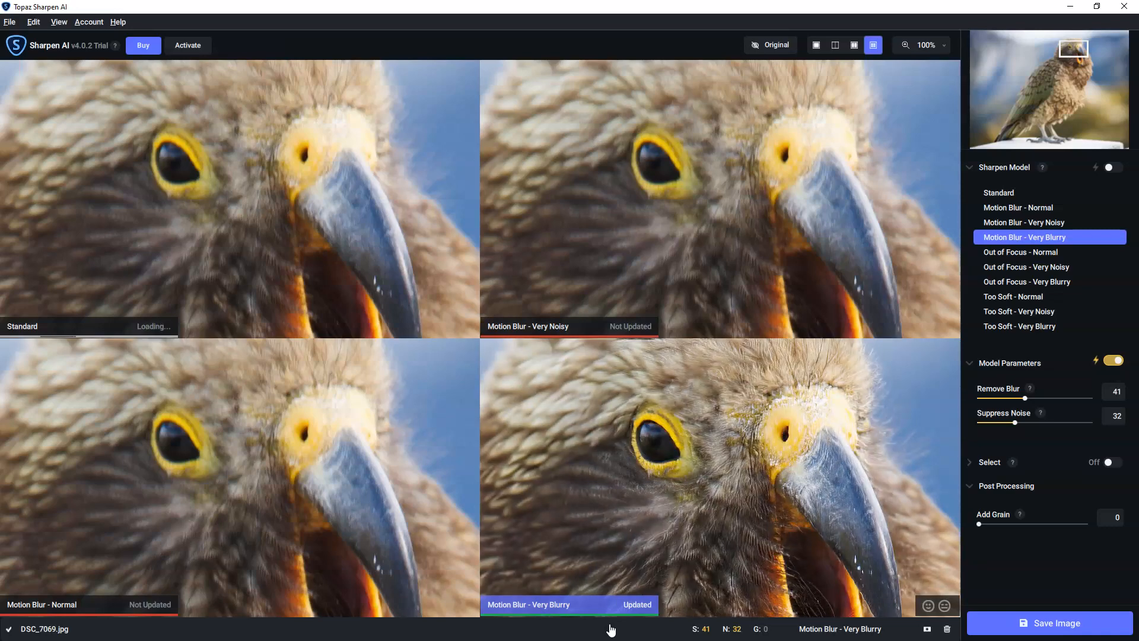
{"action": "mouse_move", "coordinate": [816, 55]}
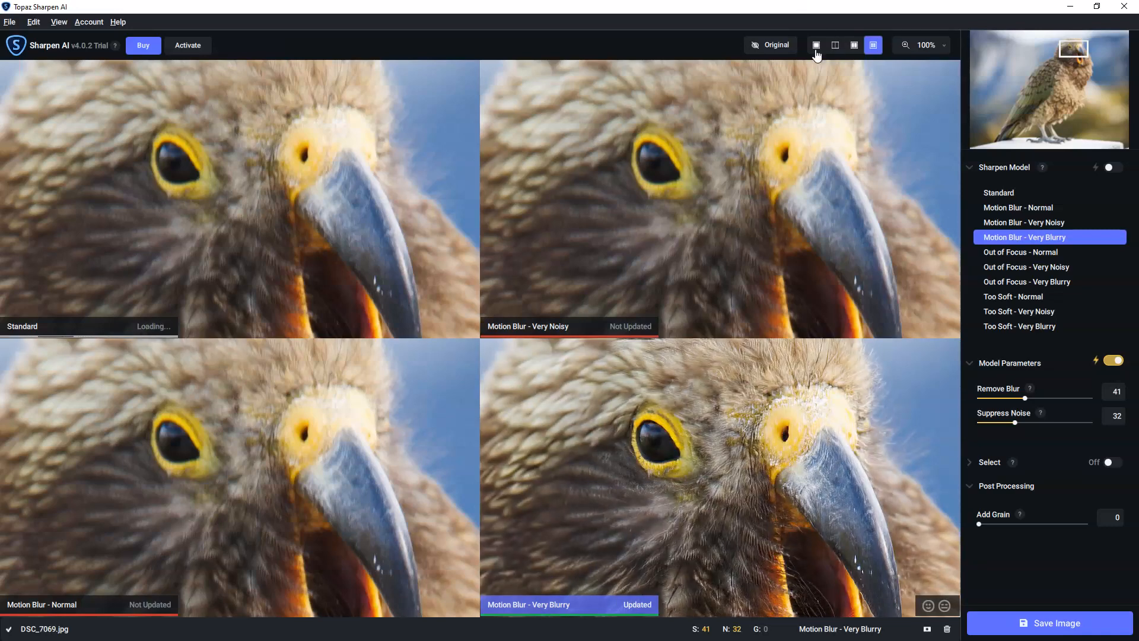
{"action": "mouse_move", "coordinate": [812, 75]}
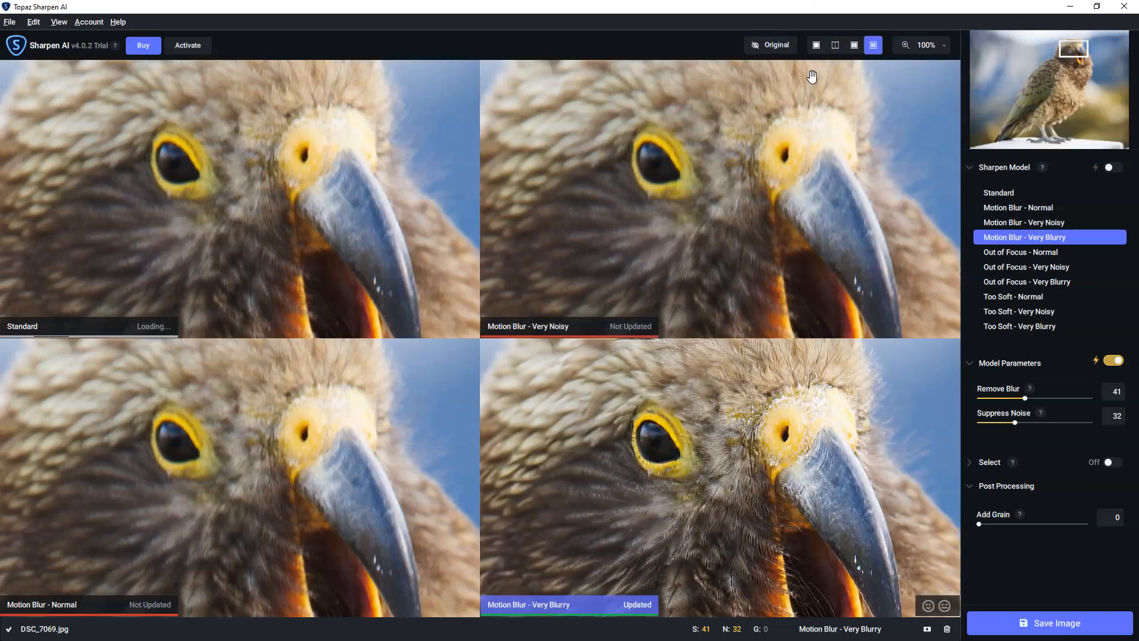
{"action": "left_click", "coordinate": [815, 45]}
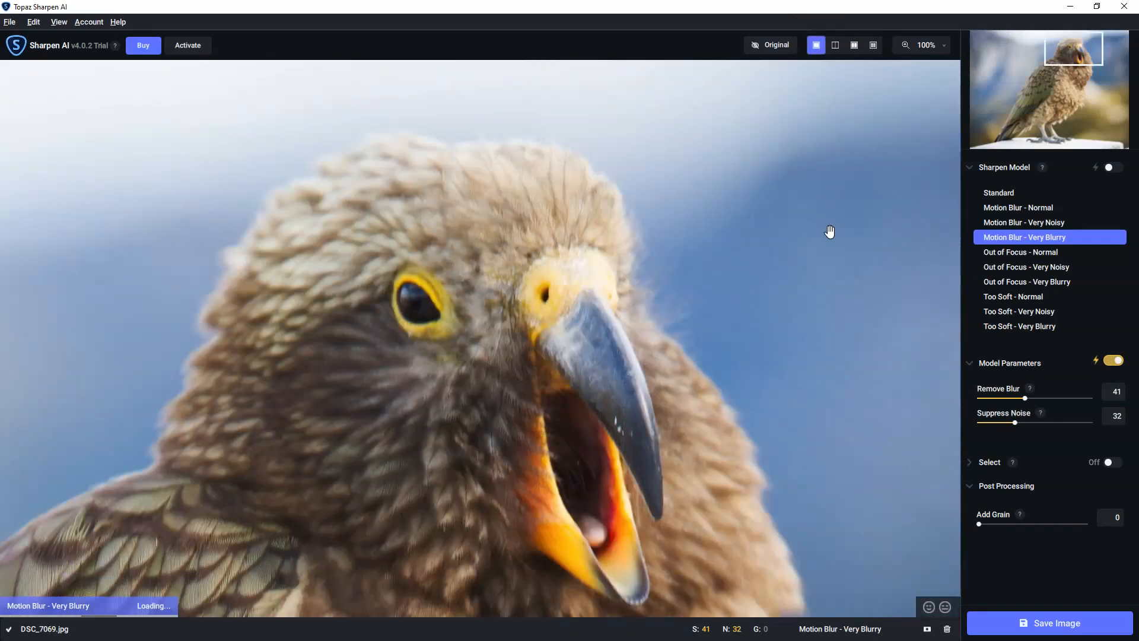
{"action": "mouse_move", "coordinate": [810, 244]}
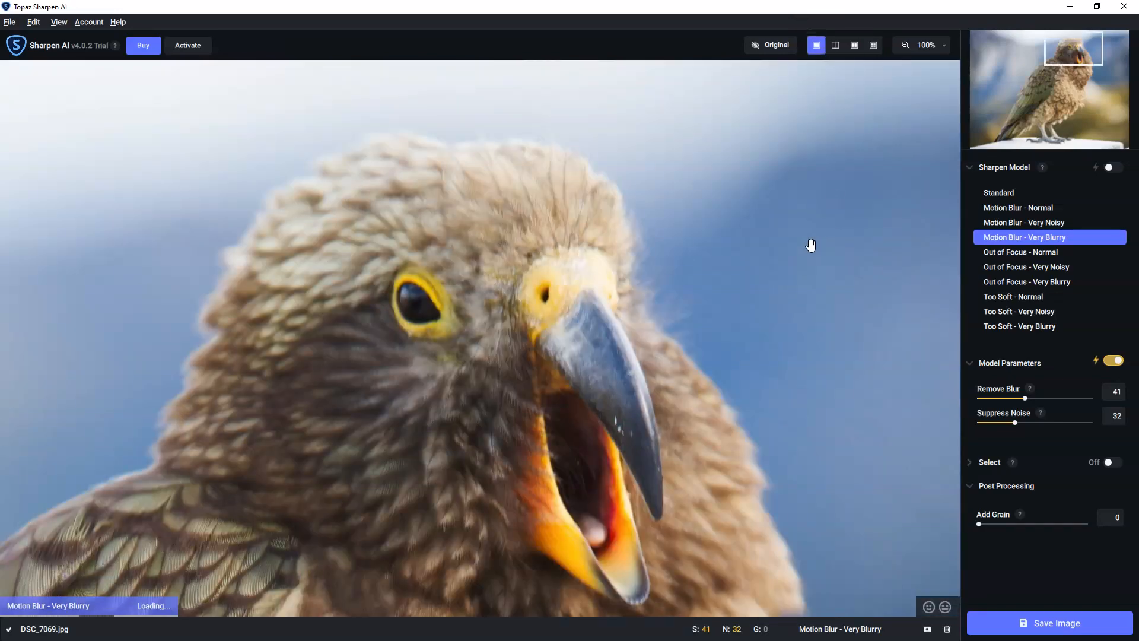
{"action": "mouse_move", "coordinate": [805, 239]}
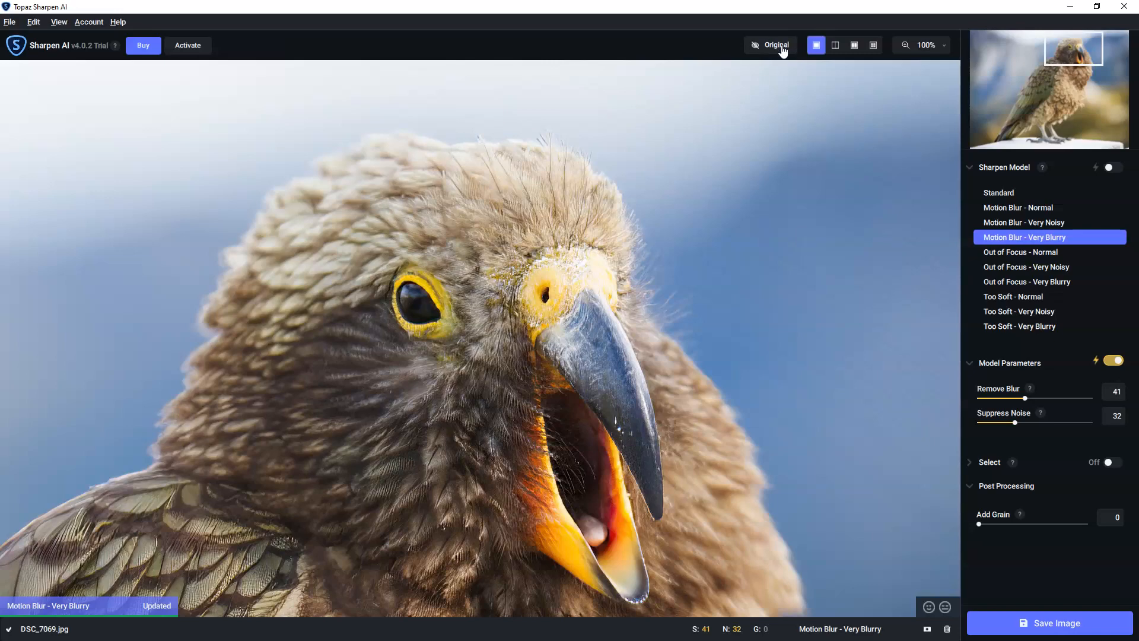
- Toggle Original on and off, then split-compare with the divider moved far left
{"action": "left_click", "coordinate": [770, 45]}
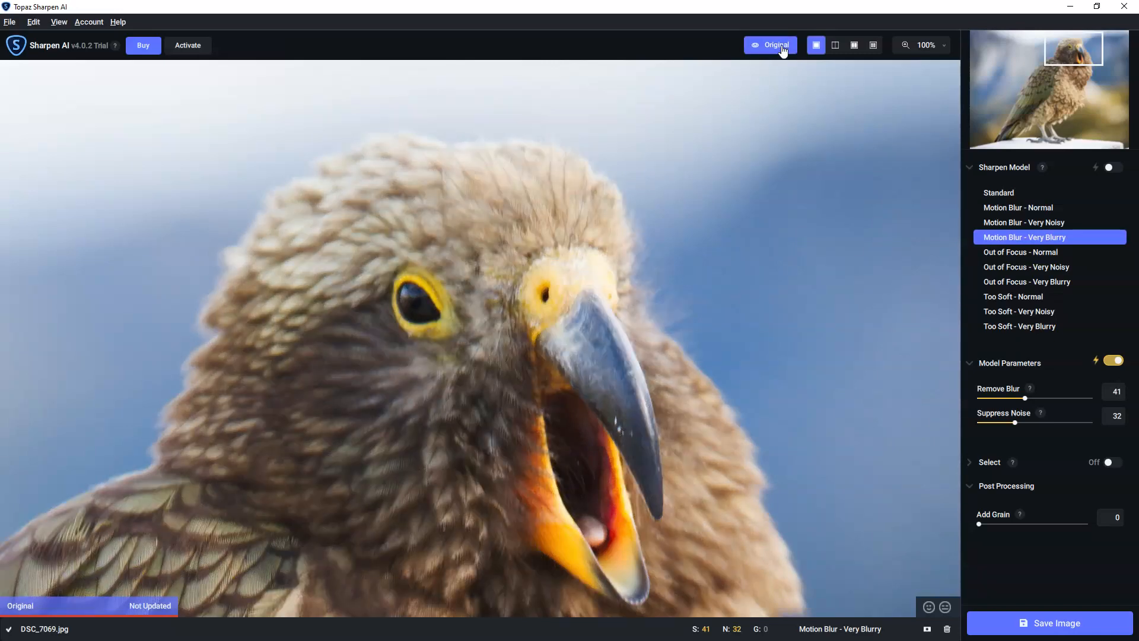
{"action": "left_click", "coordinate": [769, 45]}
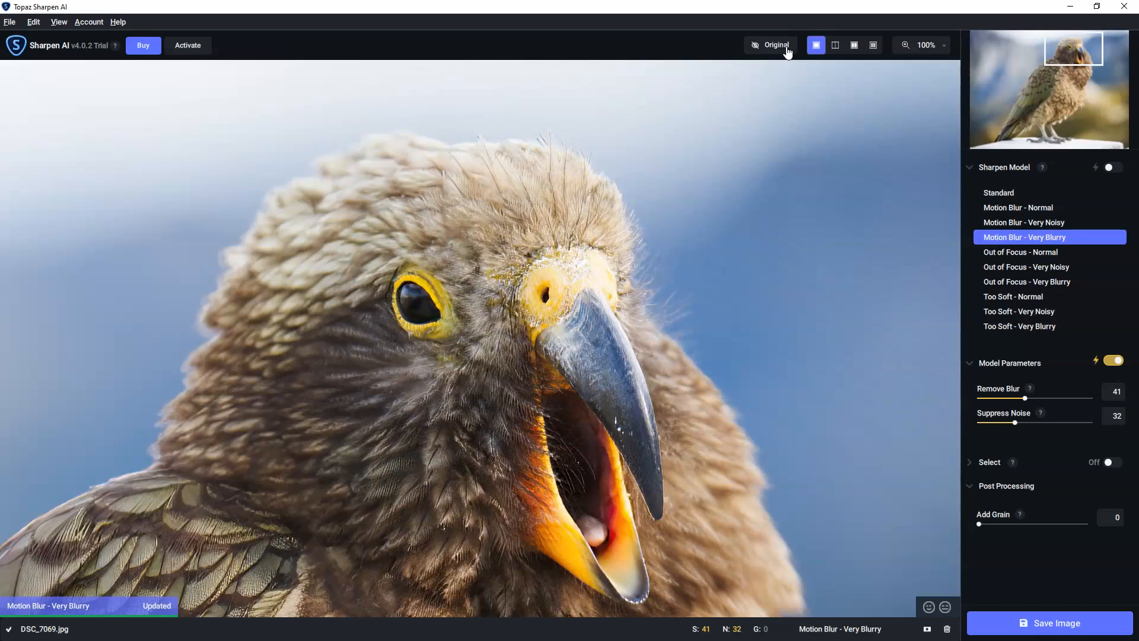
{"action": "left_click", "coordinate": [835, 45]}
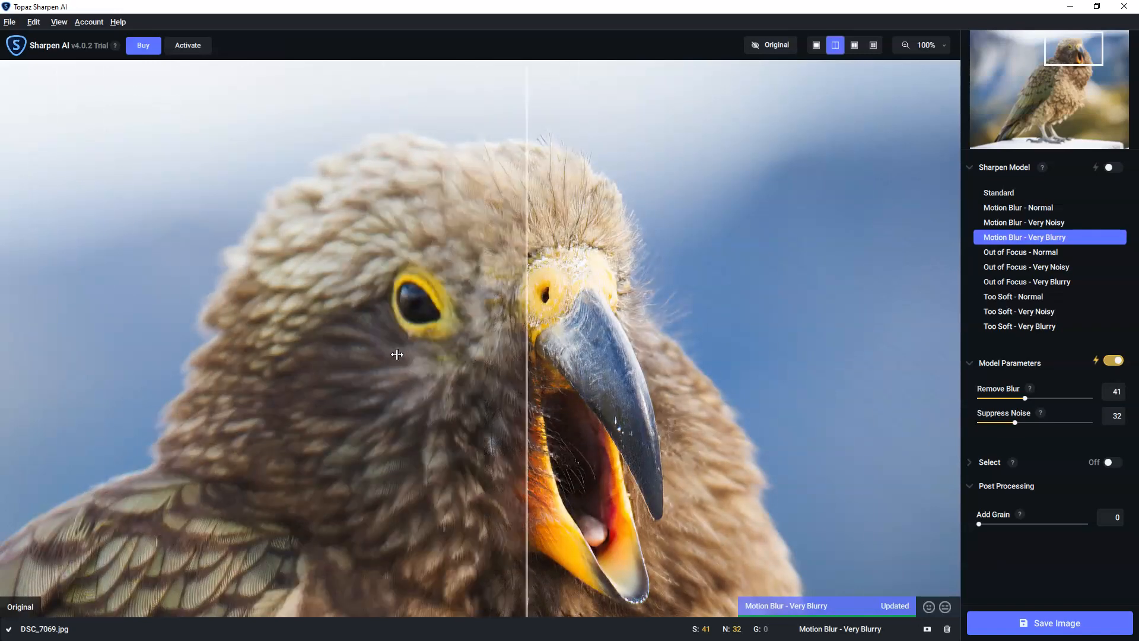
{"action": "left_click_drag", "start_coordinate": [523, 353], "coordinate": [318, 337]}
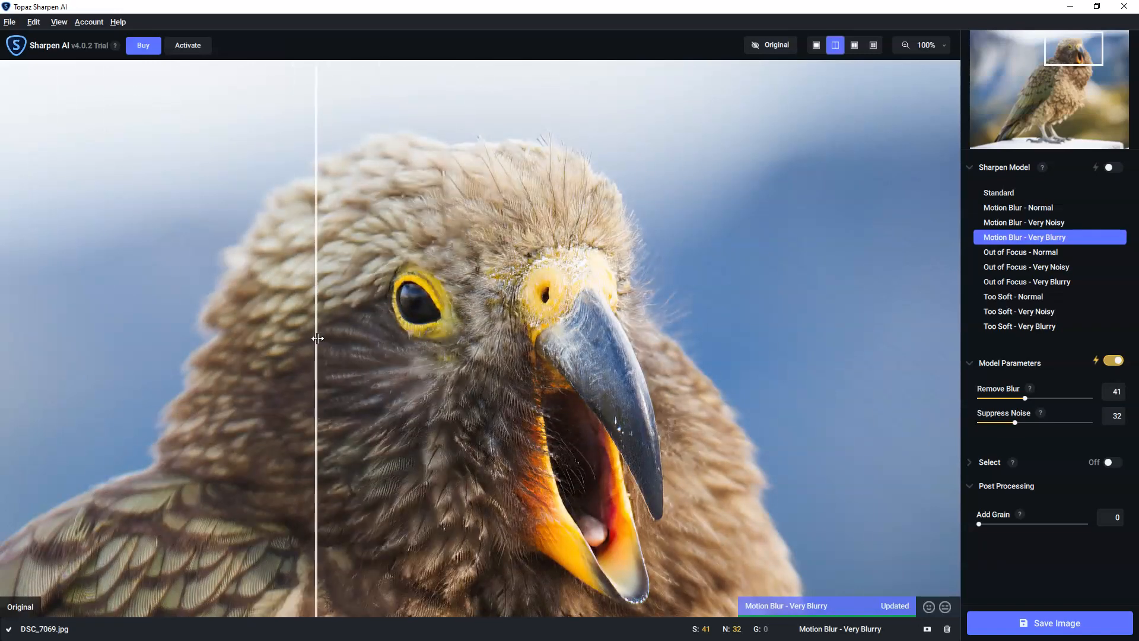
{"action": "left_click_drag", "start_coordinate": [317, 338], "coordinate": [226, 340]}
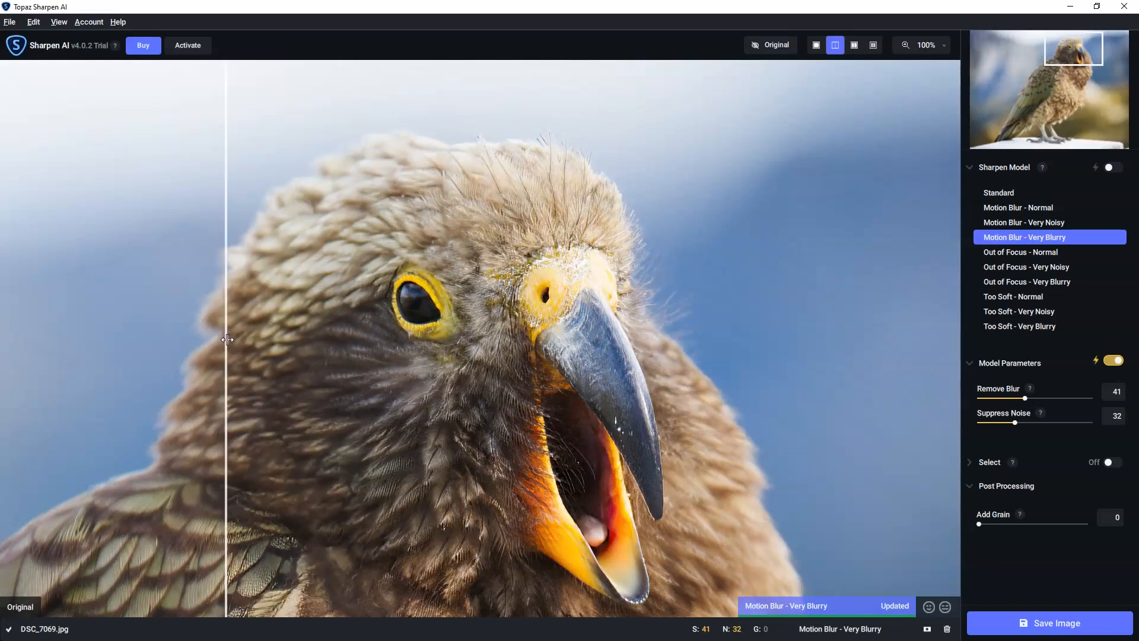
{"action": "mouse_move", "coordinate": [674, 414]}
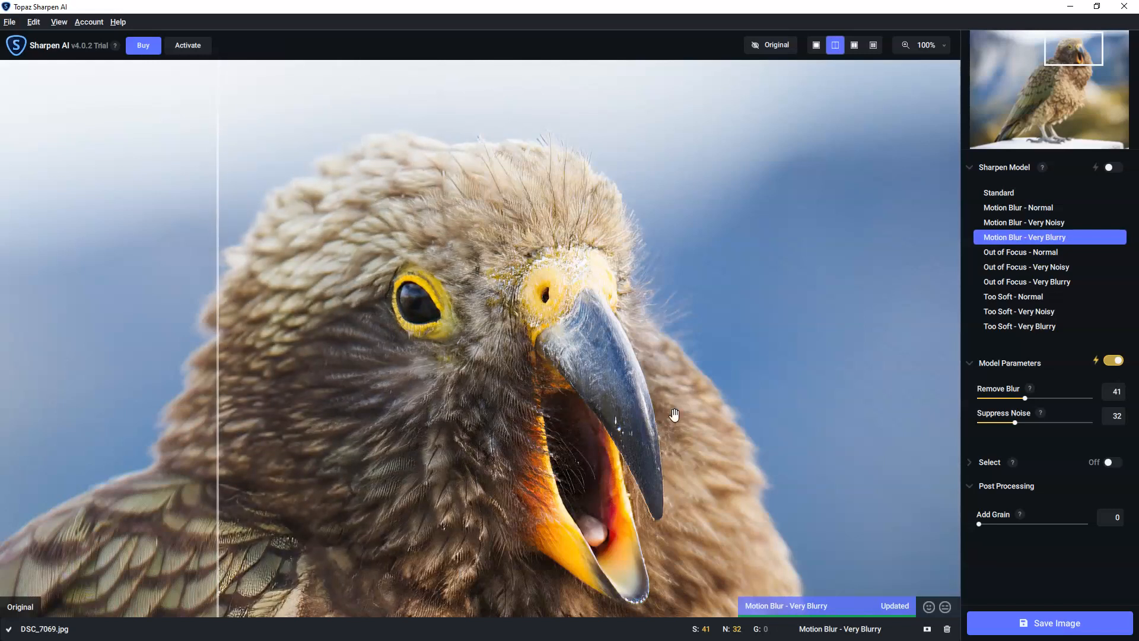
{"action": "mouse_move", "coordinate": [1069, 363]}
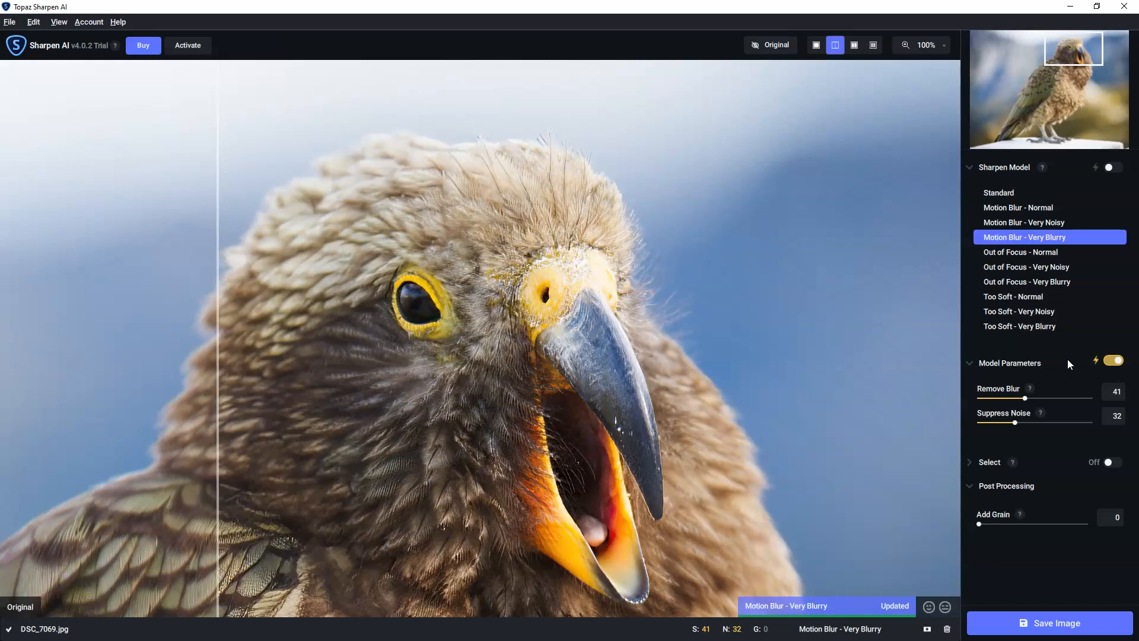
{"action": "mouse_move", "coordinate": [1038, 385]}
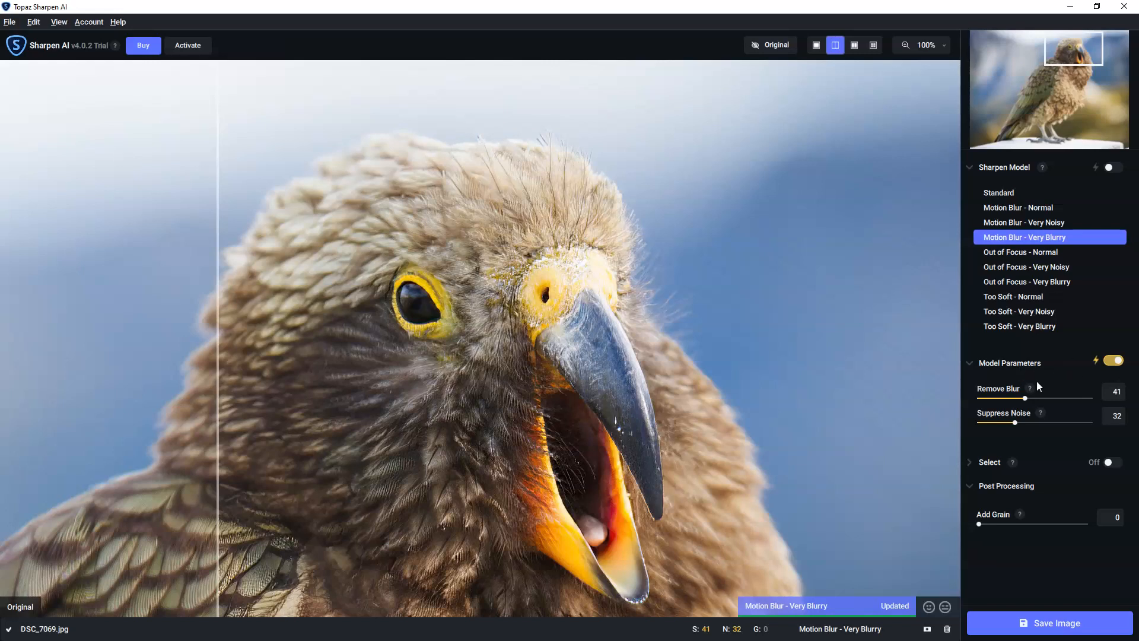
{"action": "mouse_move", "coordinate": [1032, 297]}
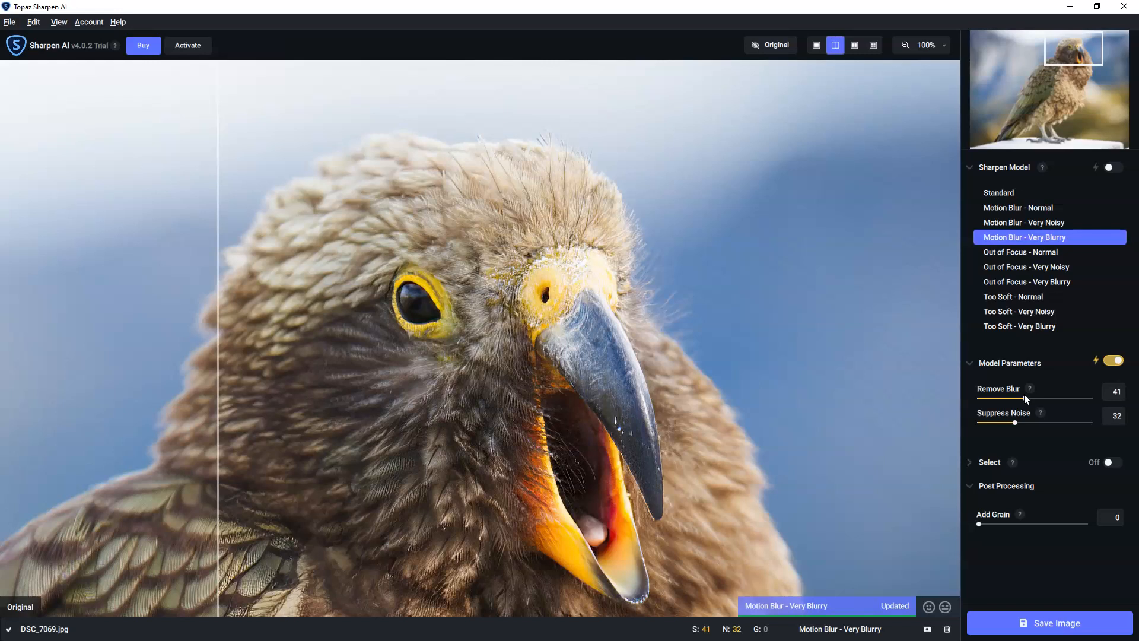
{"action": "mouse_move", "coordinate": [1022, 405]}
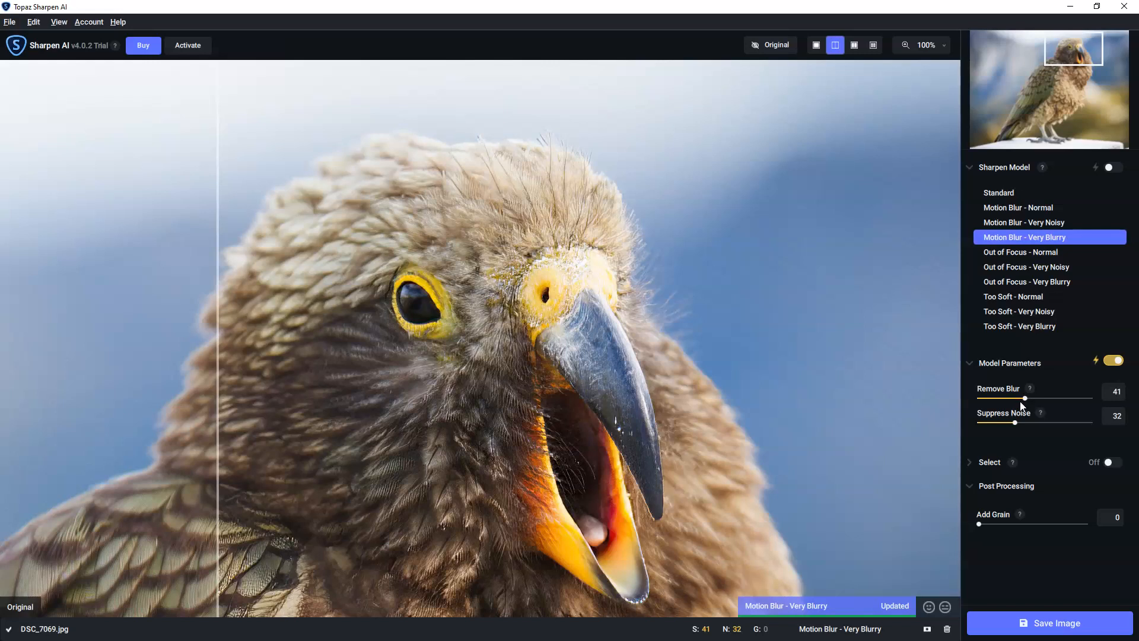
{"action": "mouse_move", "coordinate": [1018, 405]}
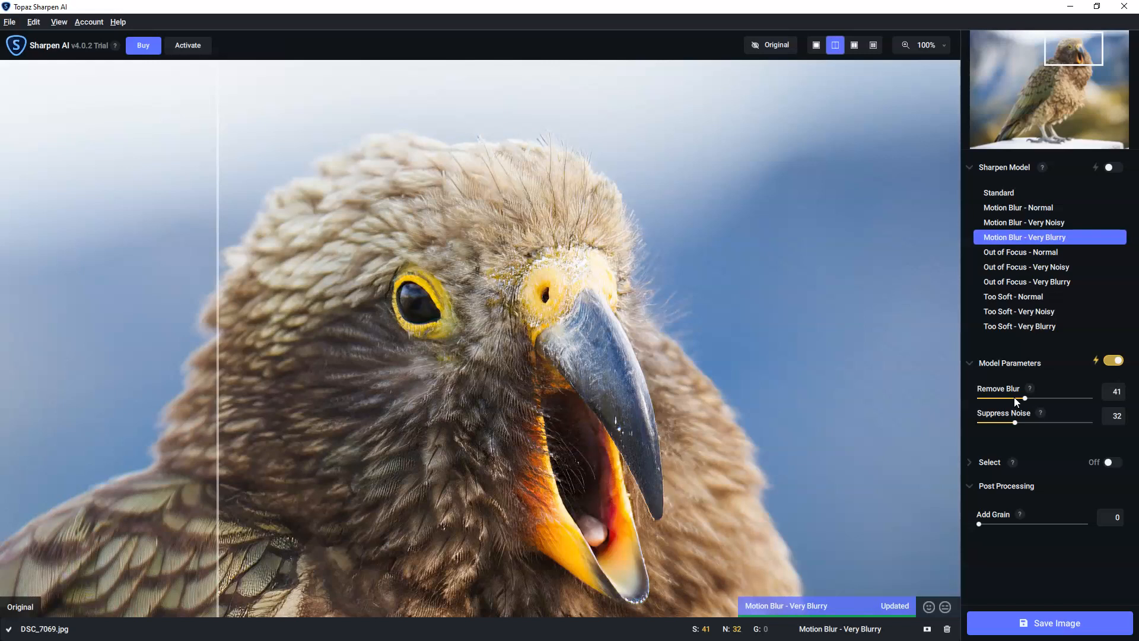
{"action": "mouse_move", "coordinate": [1002, 427]}
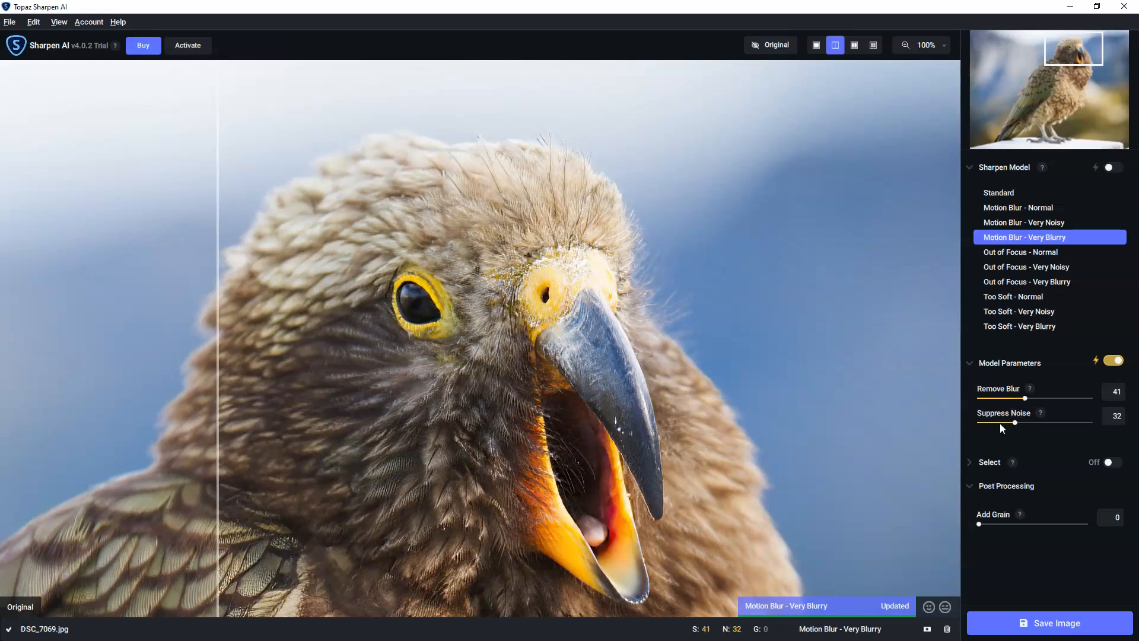
{"action": "mouse_move", "coordinate": [1007, 402]}
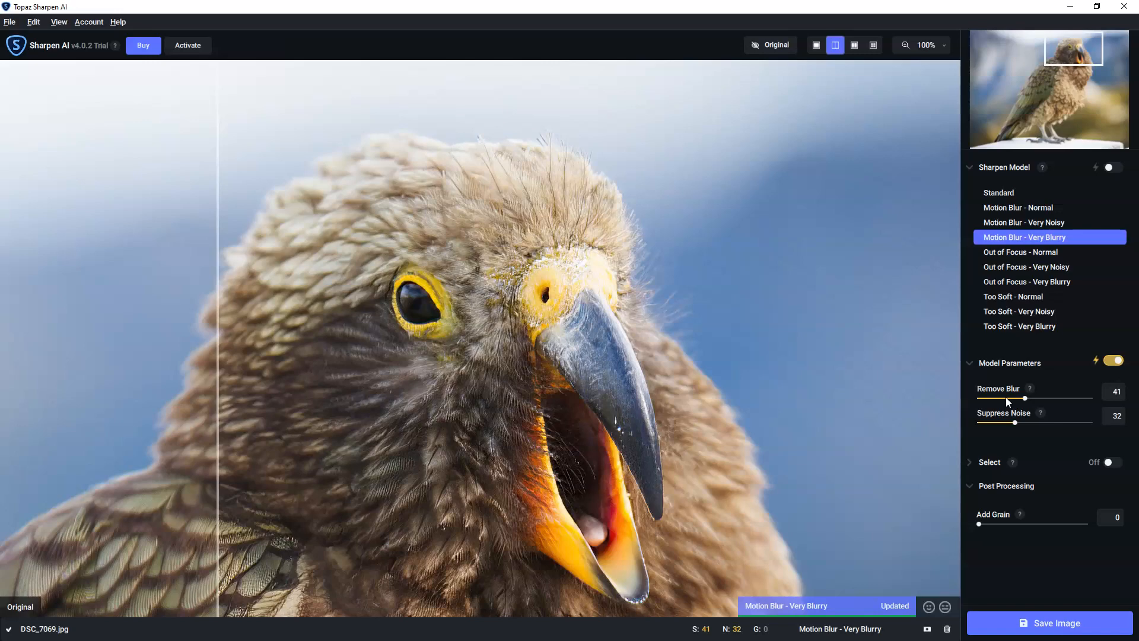
- Show the Very Blurry result alone and tune Remove Blur, settling at 35
{"action": "left_click", "coordinate": [815, 45]}
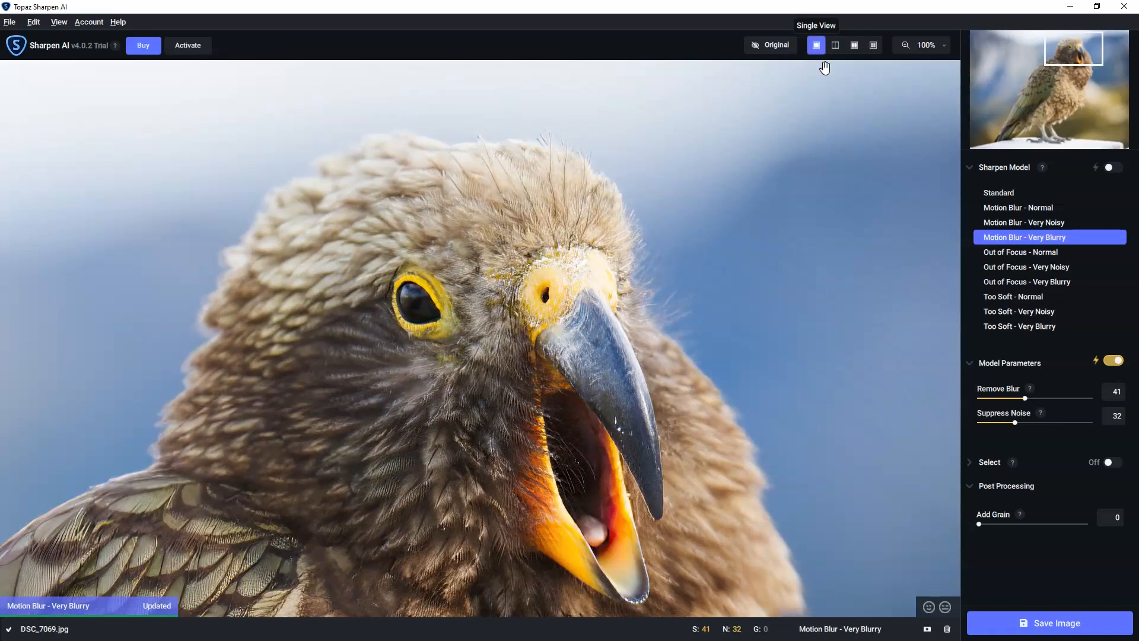
{"action": "left_click_drag", "start_coordinate": [1025, 398], "coordinate": [996, 398]}
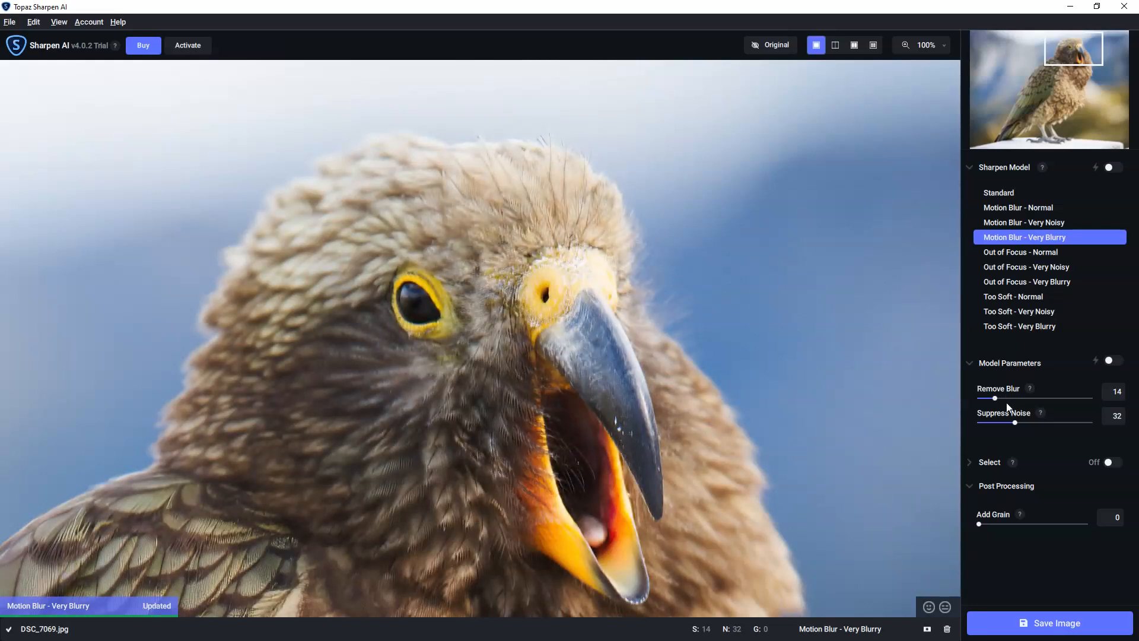
{"action": "left_click_drag", "start_coordinate": [996, 398], "coordinate": [1010, 398]}
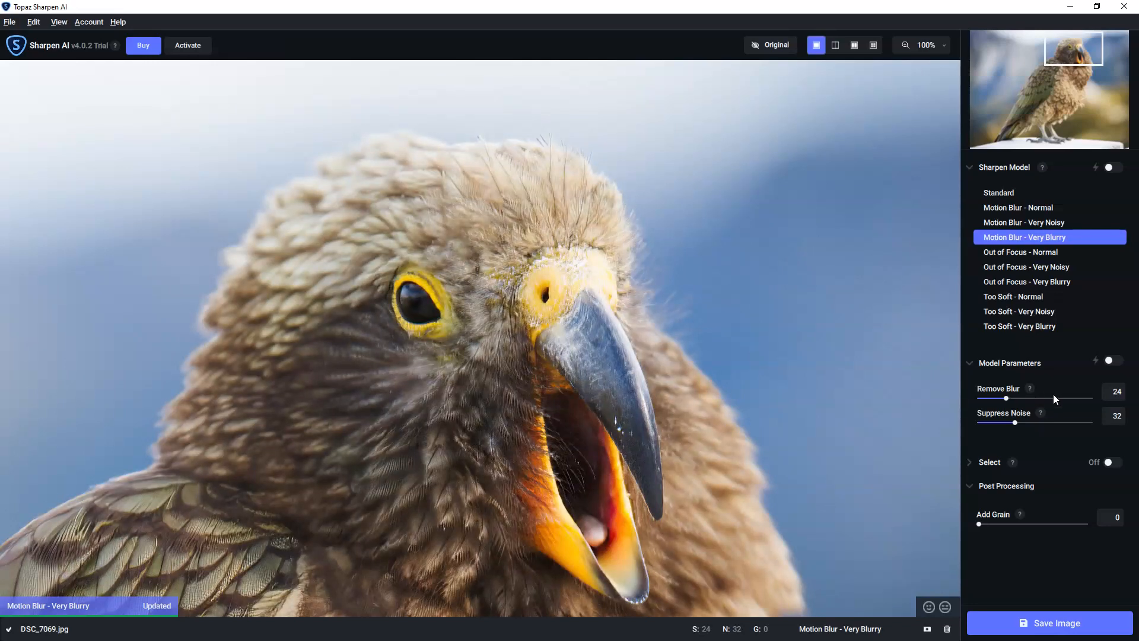
{"action": "left_click_drag", "start_coordinate": [1006, 398], "coordinate": [1085, 398]}
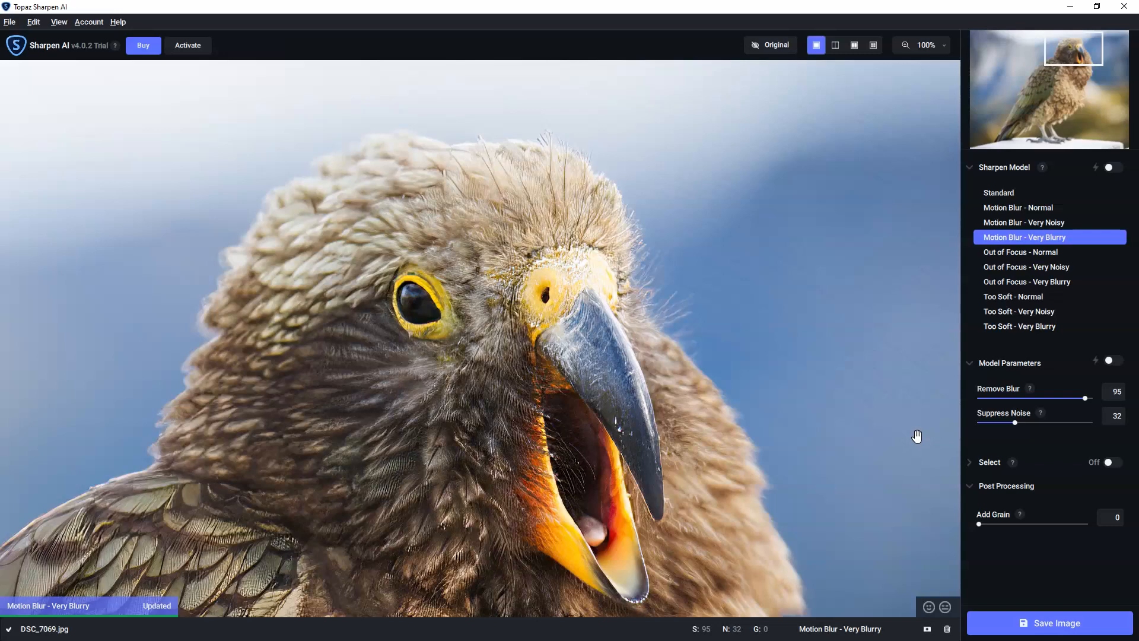
{"action": "left_click_drag", "start_coordinate": [1084, 397], "coordinate": [1017, 398]}
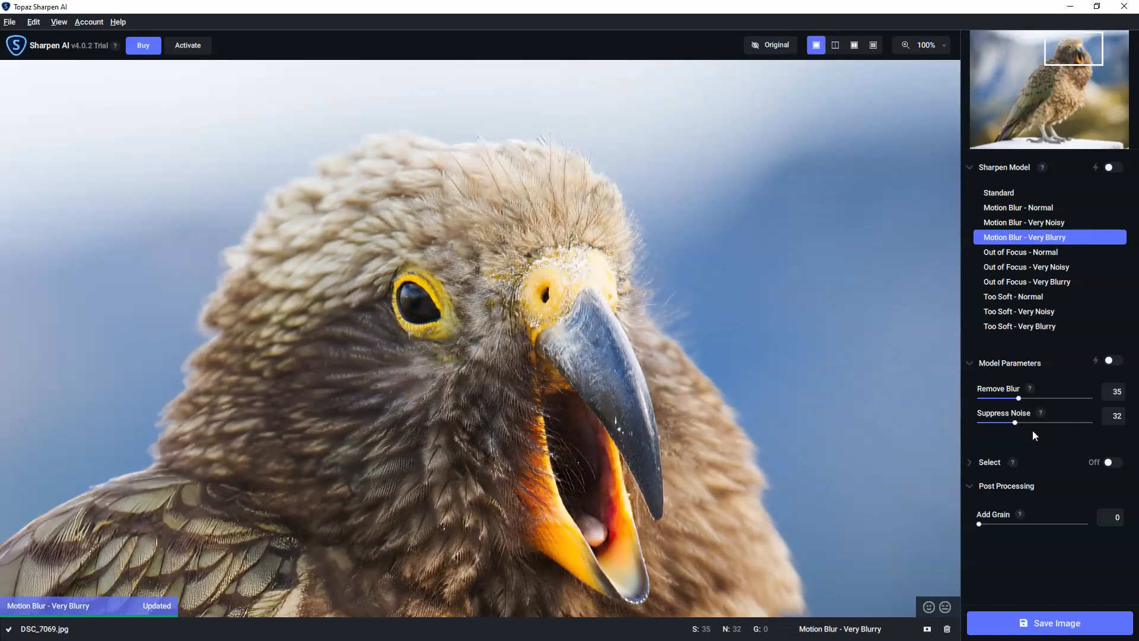
{"action": "mouse_move", "coordinate": [986, 427]}
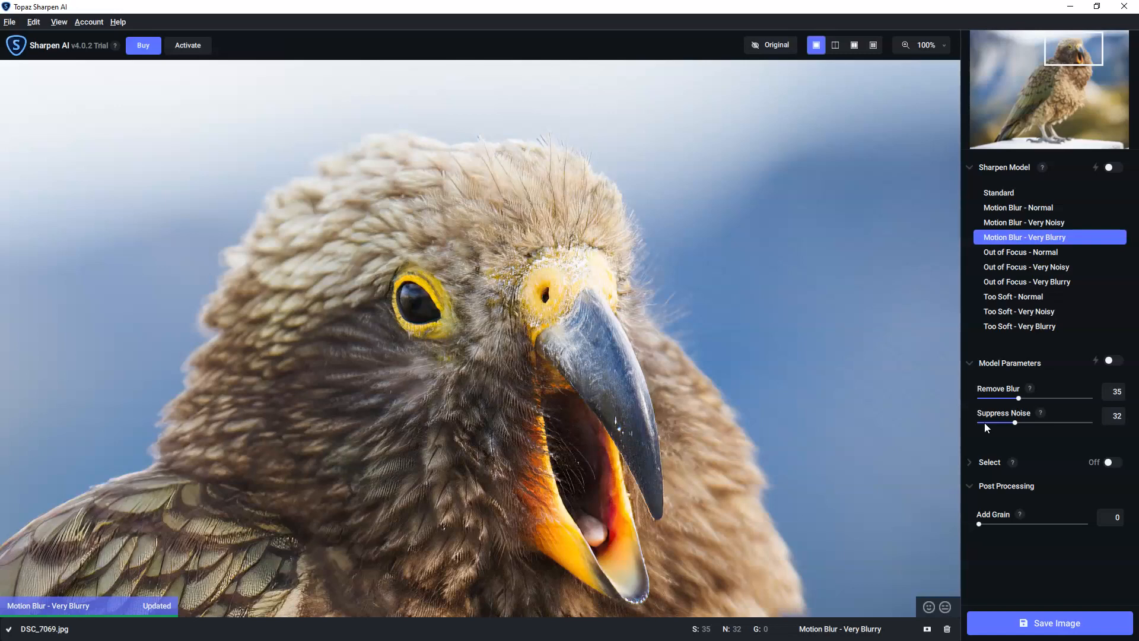
{"action": "mouse_move", "coordinate": [1015, 425]}
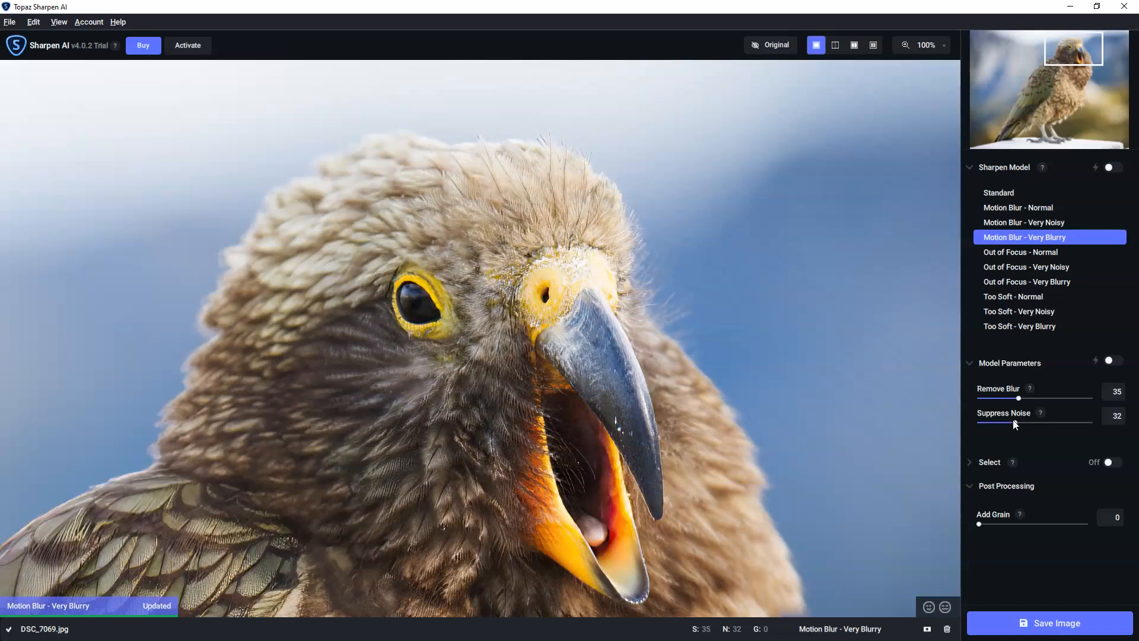
- Drag Suppress Noise up through about 61 to 82 while inspecting the preview
{"action": "left_click_drag", "start_coordinate": [1024, 421], "coordinate": [1067, 421]}
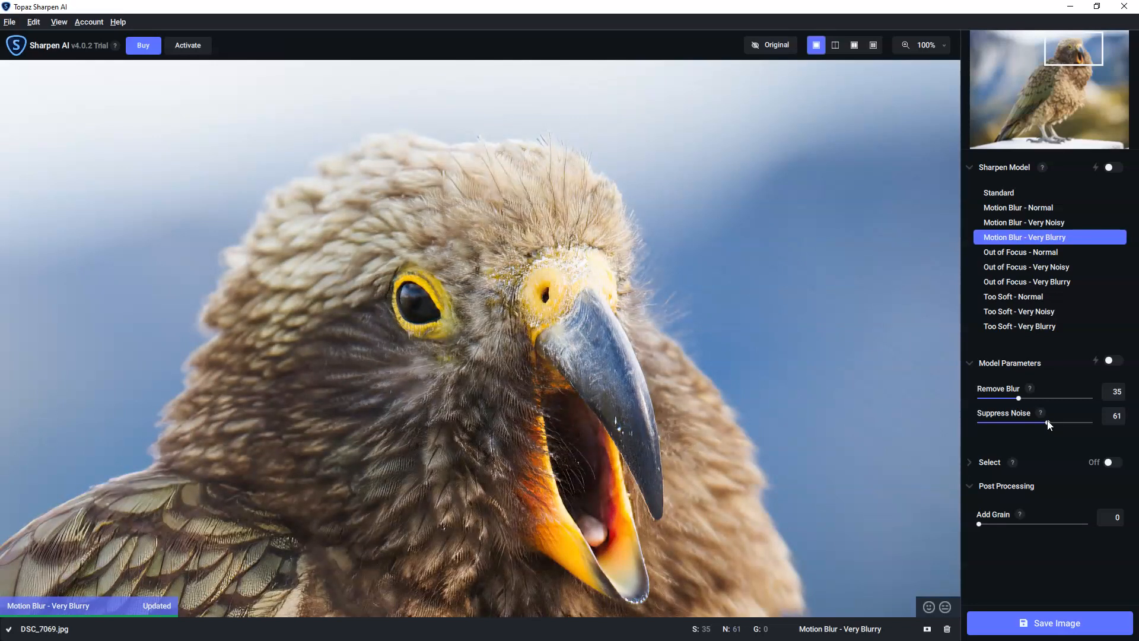
{"action": "left_click_drag", "start_coordinate": [1048, 423], "coordinate": [1070, 423]}
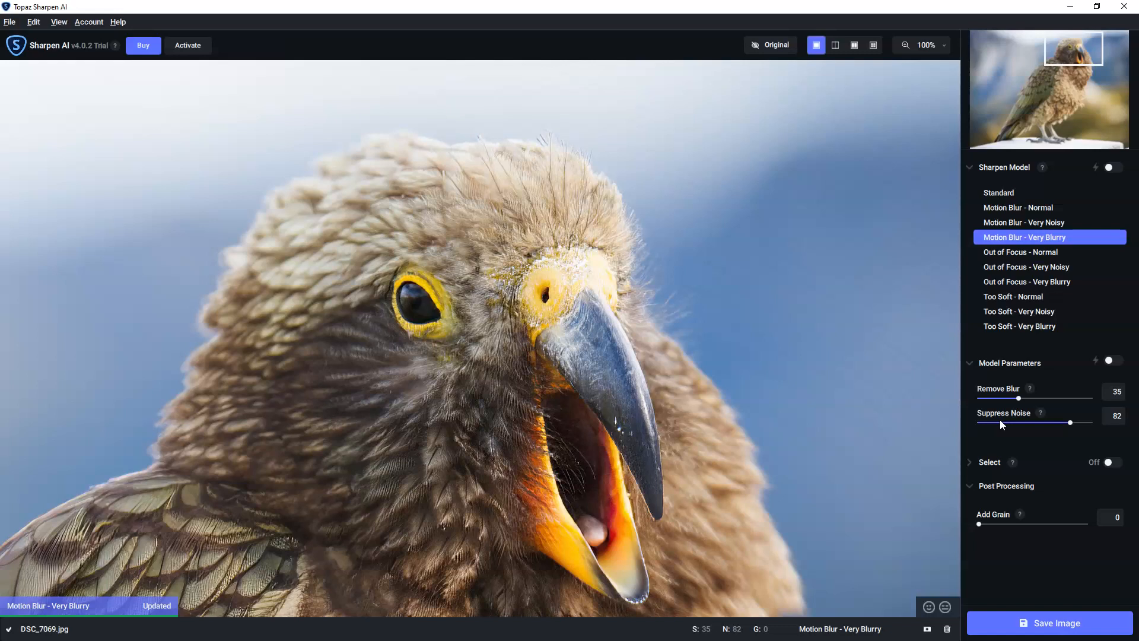
{"action": "mouse_move", "coordinate": [1008, 465]}
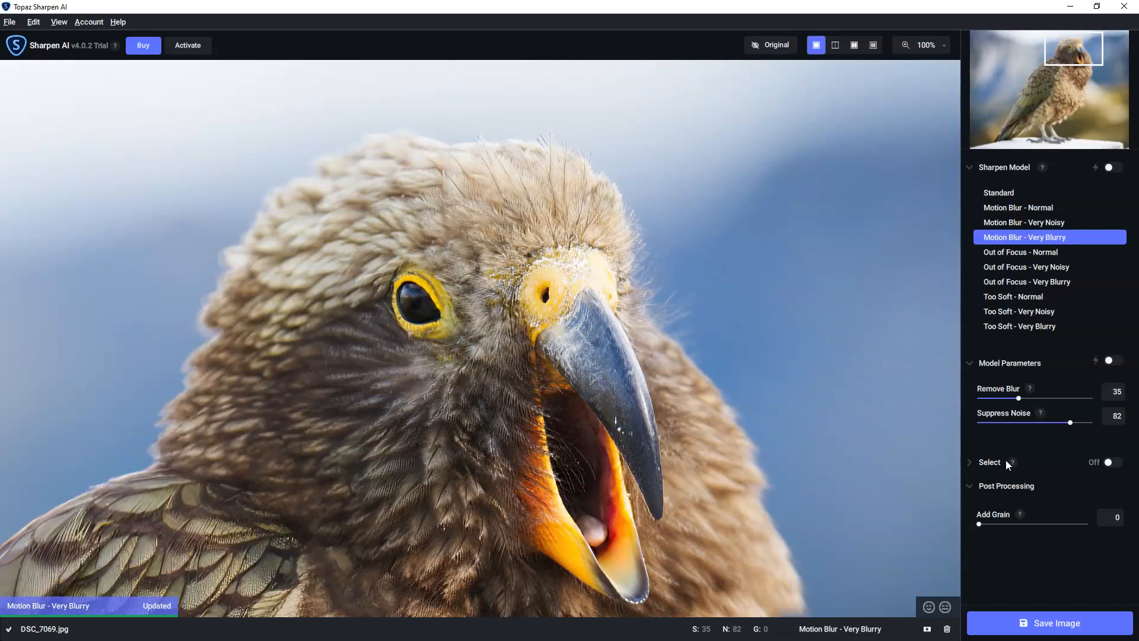
{"action": "mouse_move", "coordinate": [997, 456]}
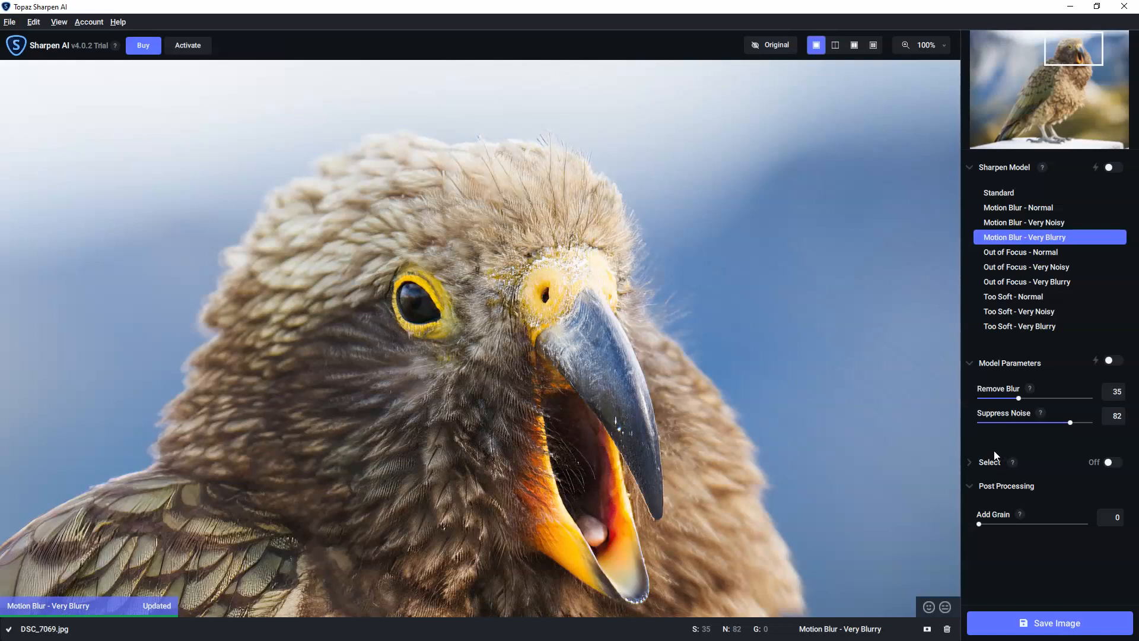
{"action": "mouse_move", "coordinate": [982, 471]}
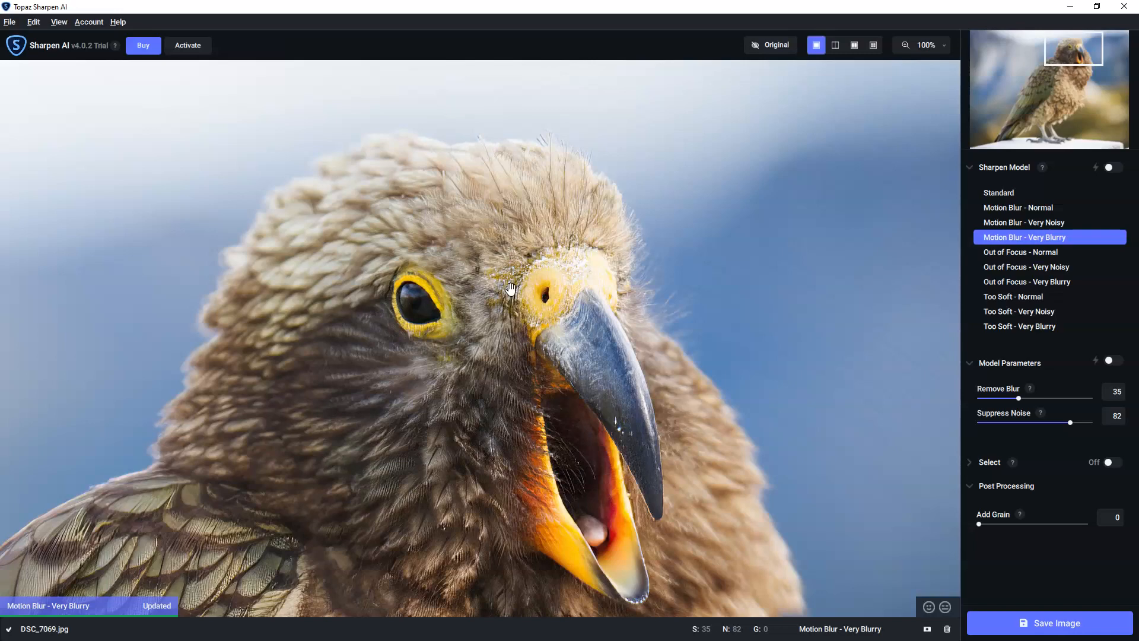
{"action": "mouse_move", "coordinate": [645, 424]}
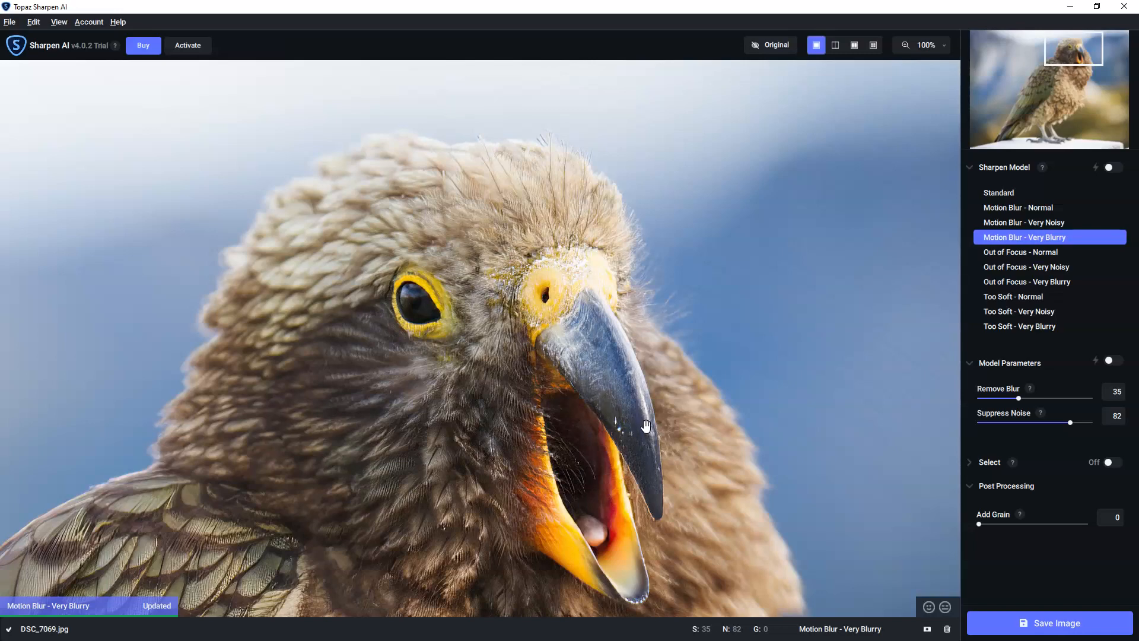
{"action": "mouse_move", "coordinate": [1009, 477]}
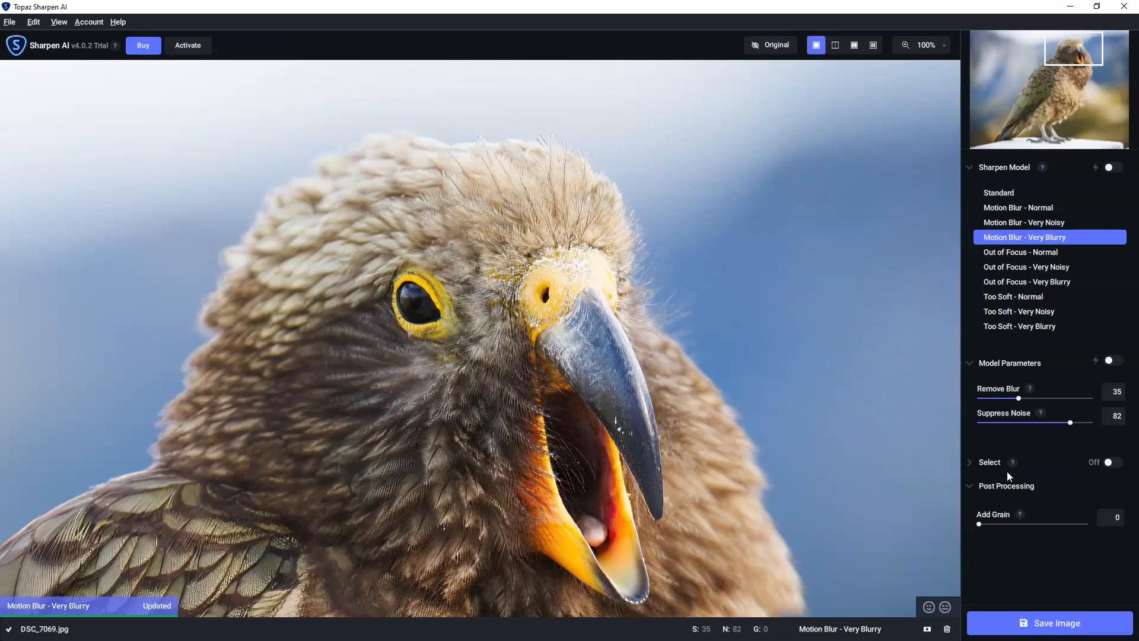
- Enable selective sharpening and set the selection mode to Custom
{"action": "left_click", "coordinate": [1110, 462]}
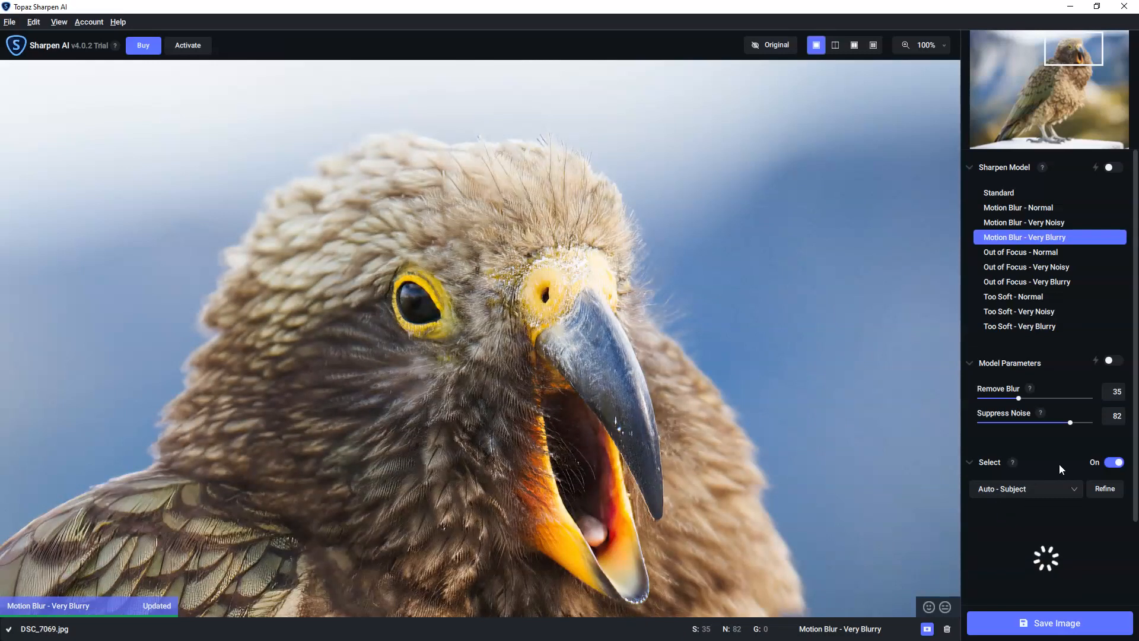
{"action": "mouse_move", "coordinate": [1060, 469]}
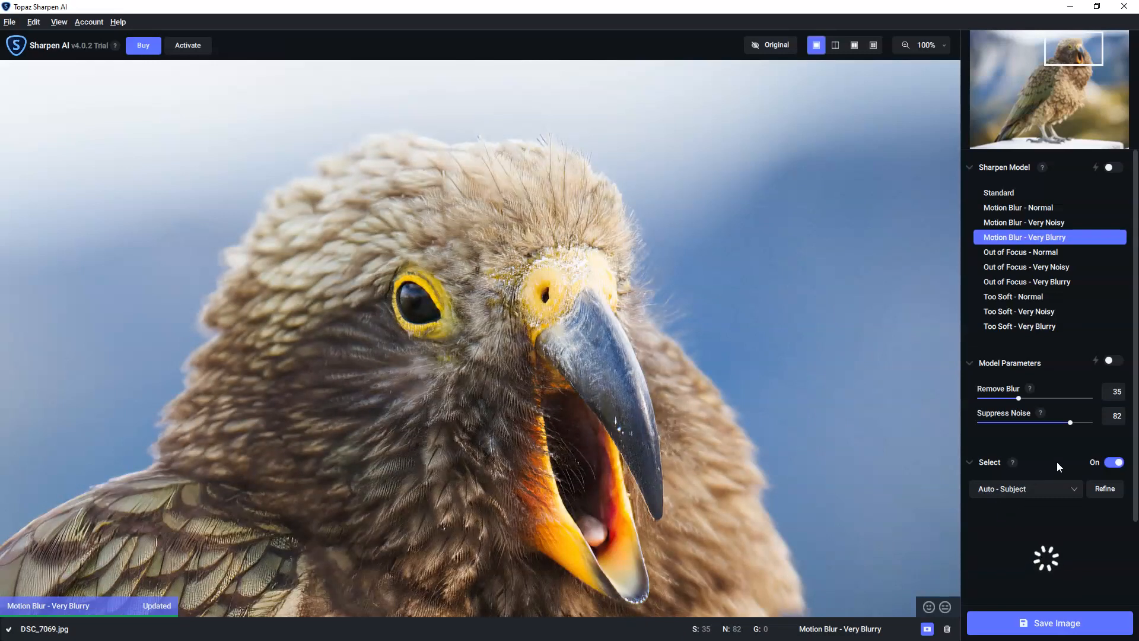
{"action": "mouse_move", "coordinate": [1056, 463]}
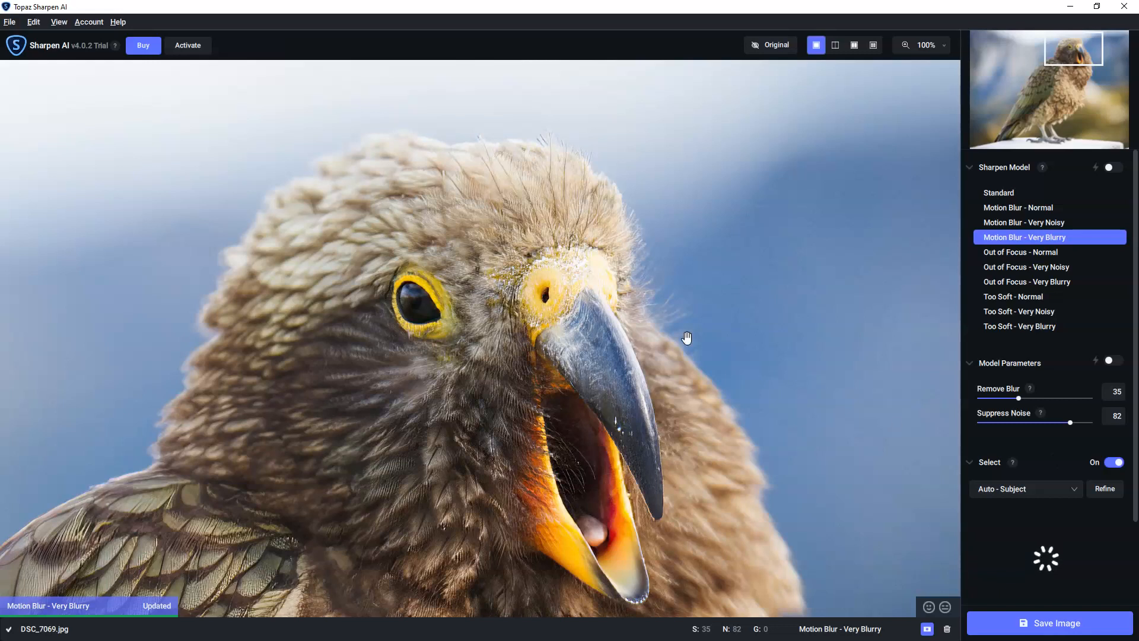
{"action": "mouse_move", "coordinate": [1097, 56]}
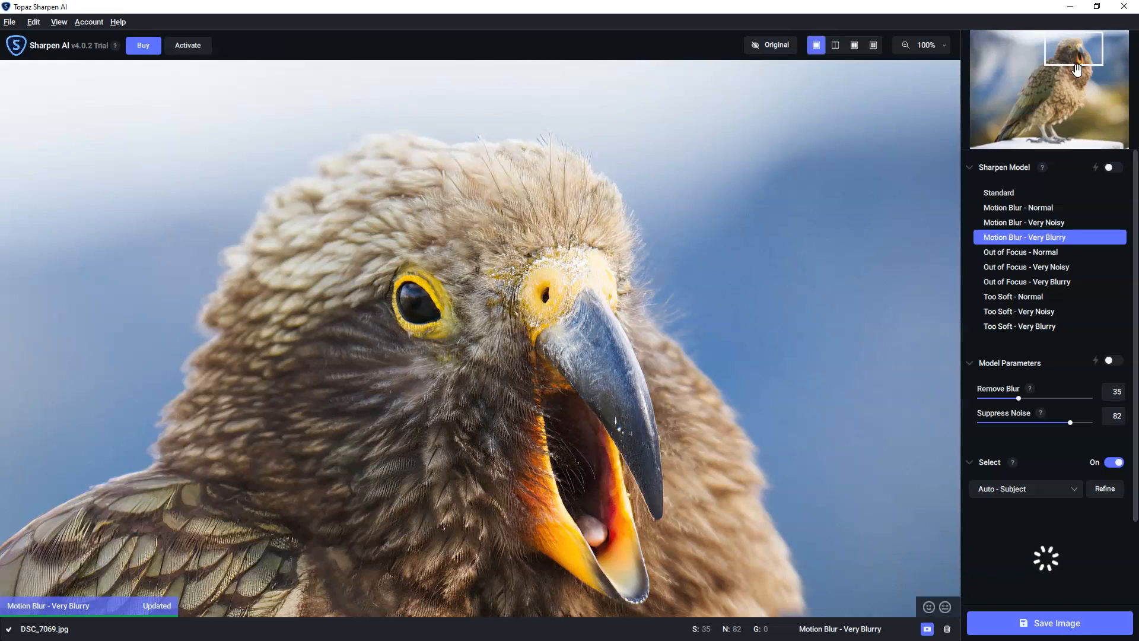
{"action": "mouse_move", "coordinate": [1078, 342]}
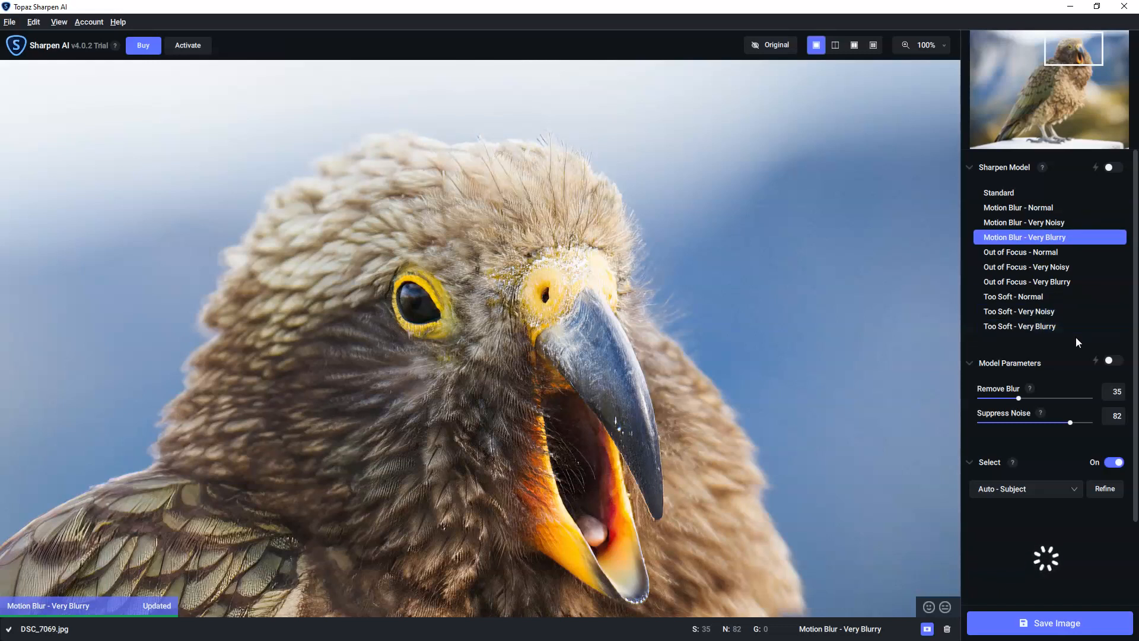
{"action": "scroll", "scroll_direction": "down", "scroll_amount": 3}
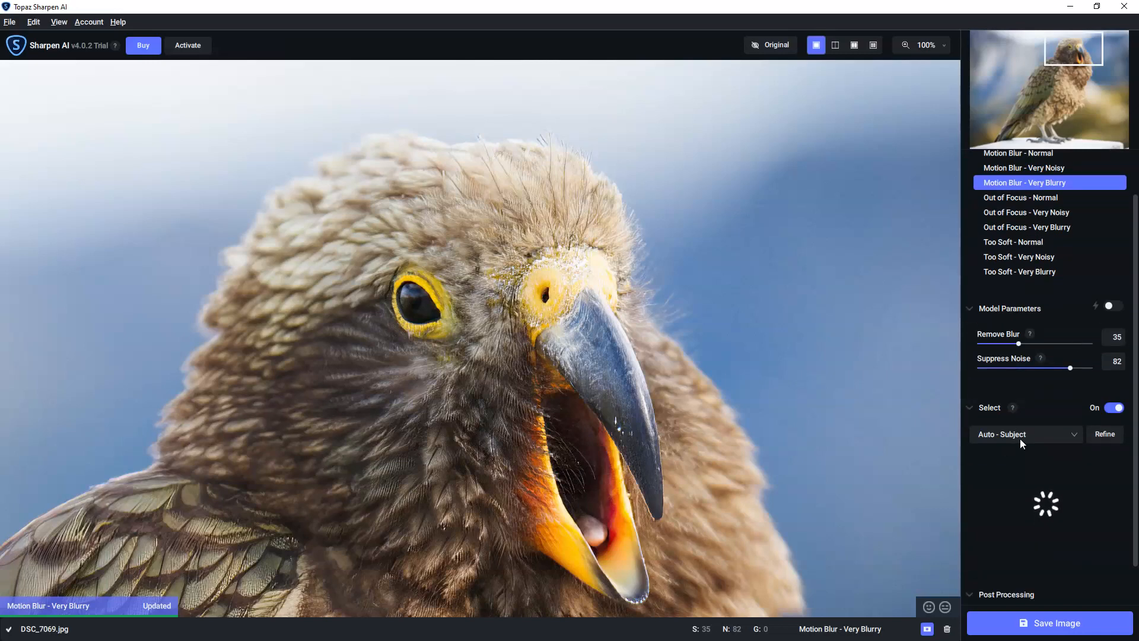
{"action": "left_click", "coordinate": [1025, 434]}
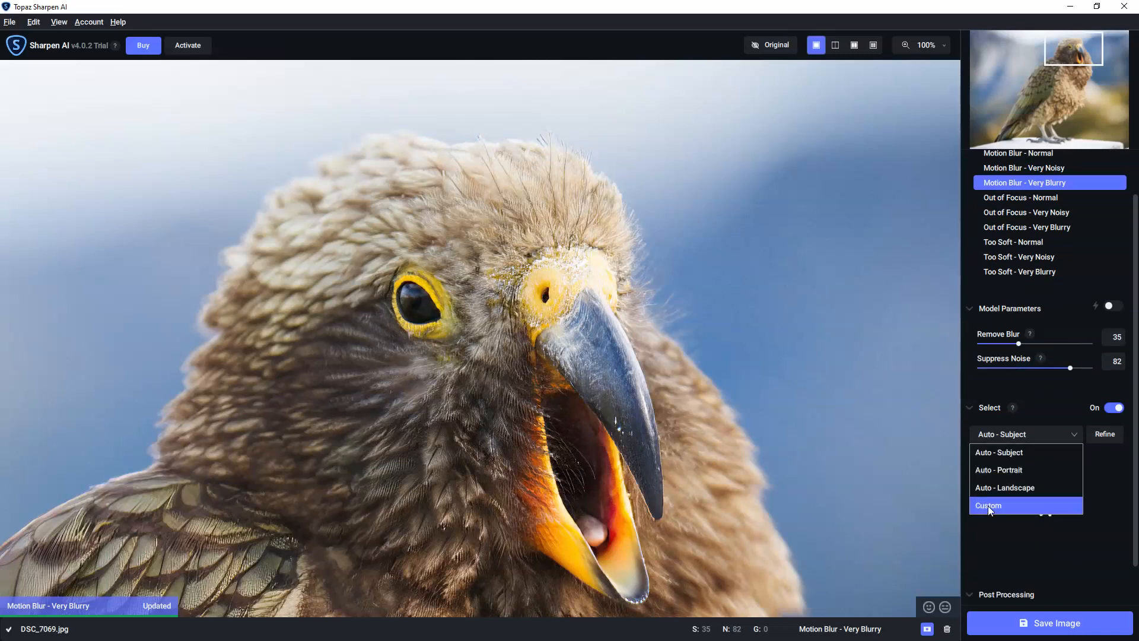
{"action": "left_click", "coordinate": [988, 504]}
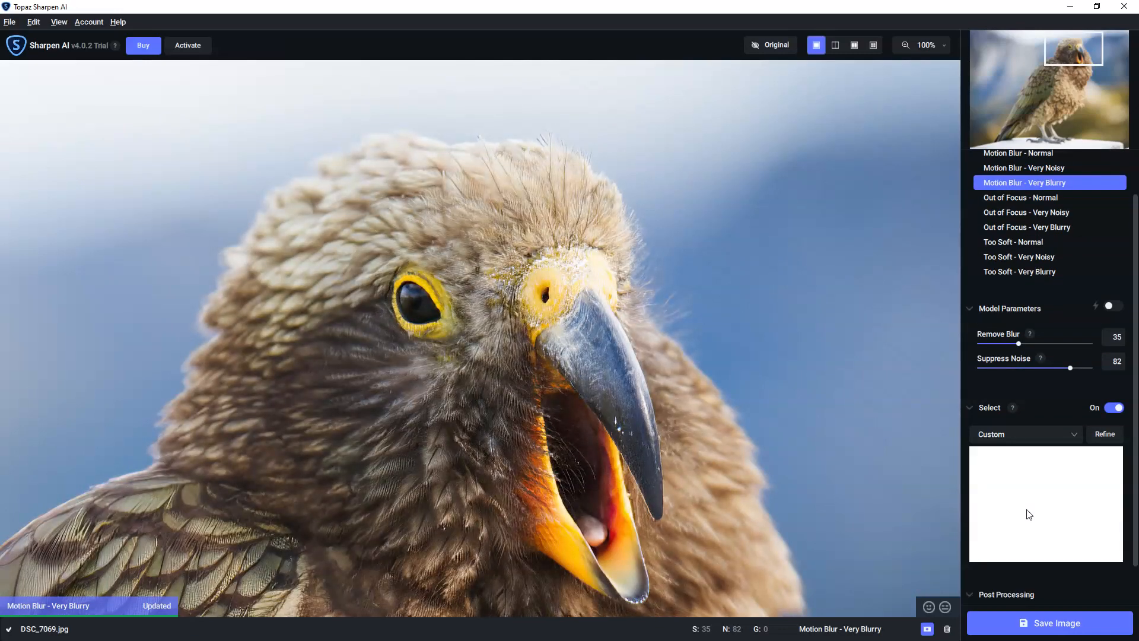
{"action": "mouse_move", "coordinate": [1101, 456]}
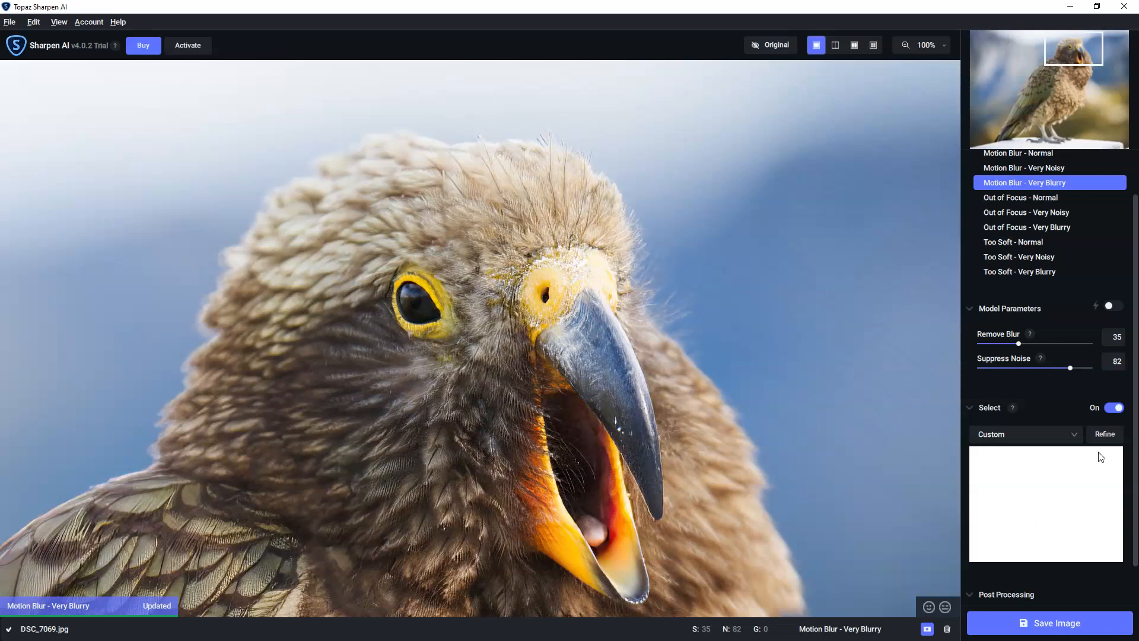
- Open the mask refine view with the brush set to Add
{"action": "left_click", "coordinate": [1104, 434]}
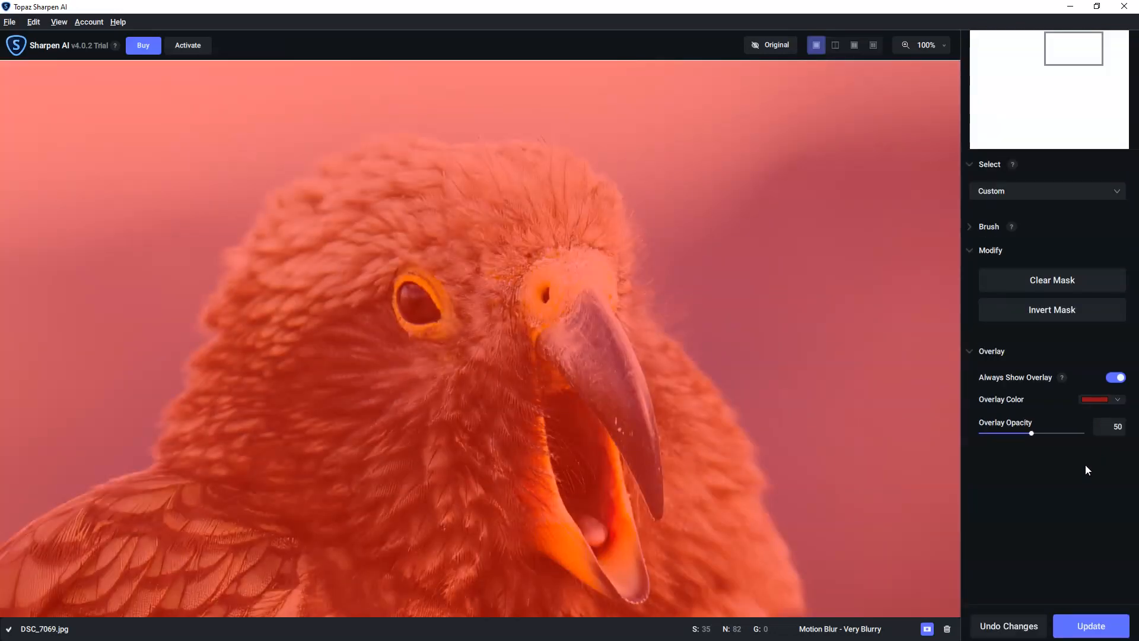
{"action": "mouse_move", "coordinate": [1051, 282]}
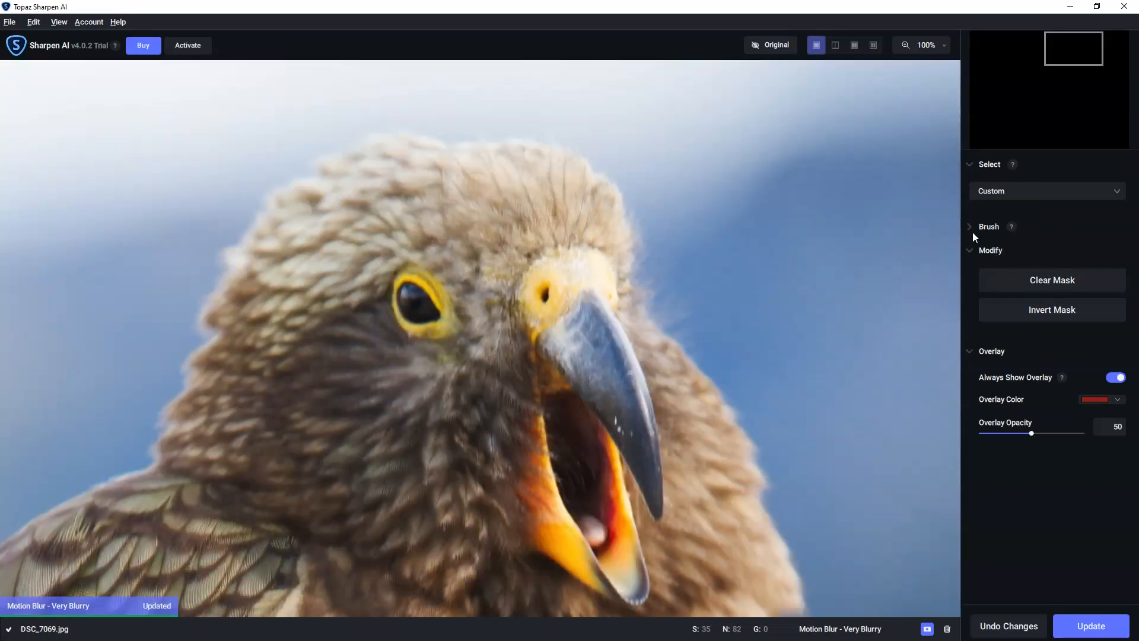
{"action": "left_click", "coordinate": [970, 226]}
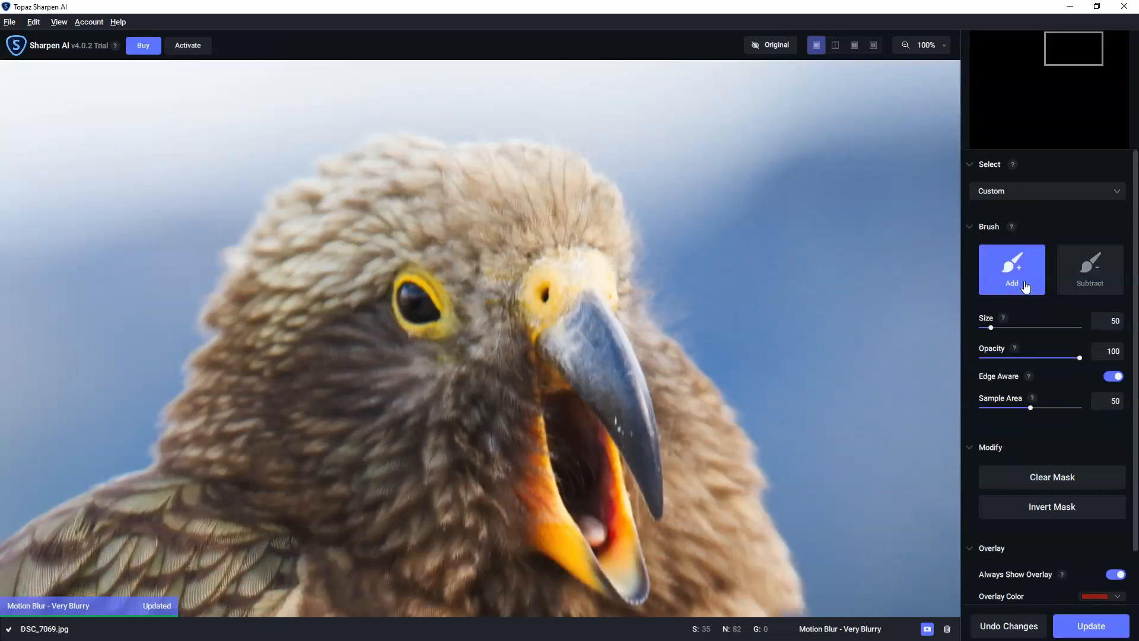
{"action": "left_click", "coordinate": [592, 324]}
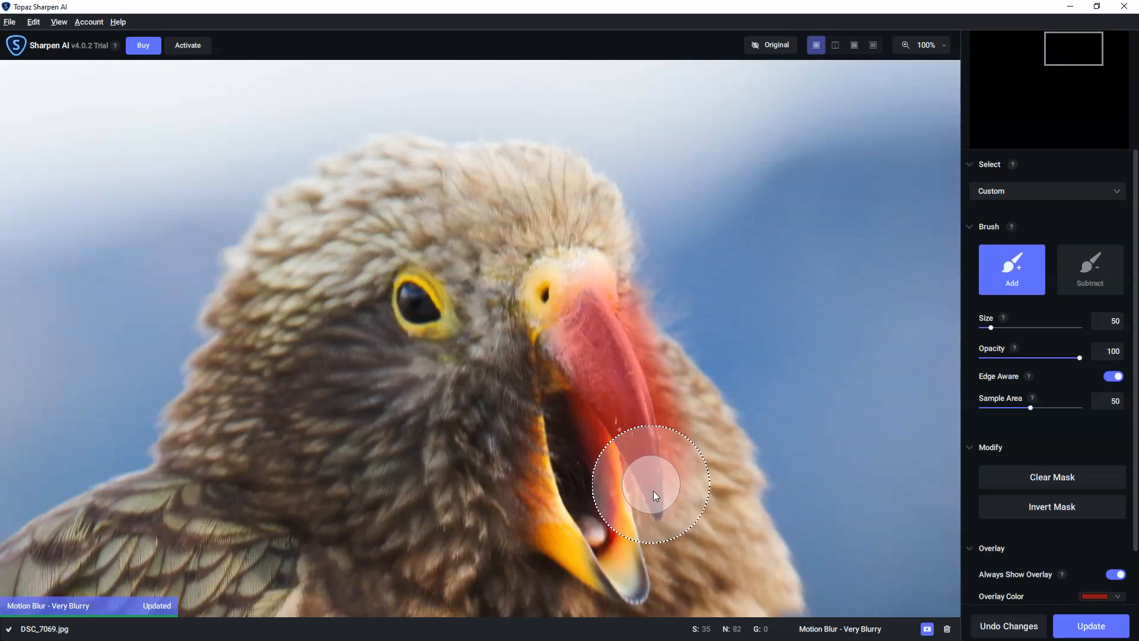
- Paint the mask across the kea's lower and upper beak
{"action": "left_click_drag", "start_coordinate": [653, 487], "coordinate": [588, 360]}
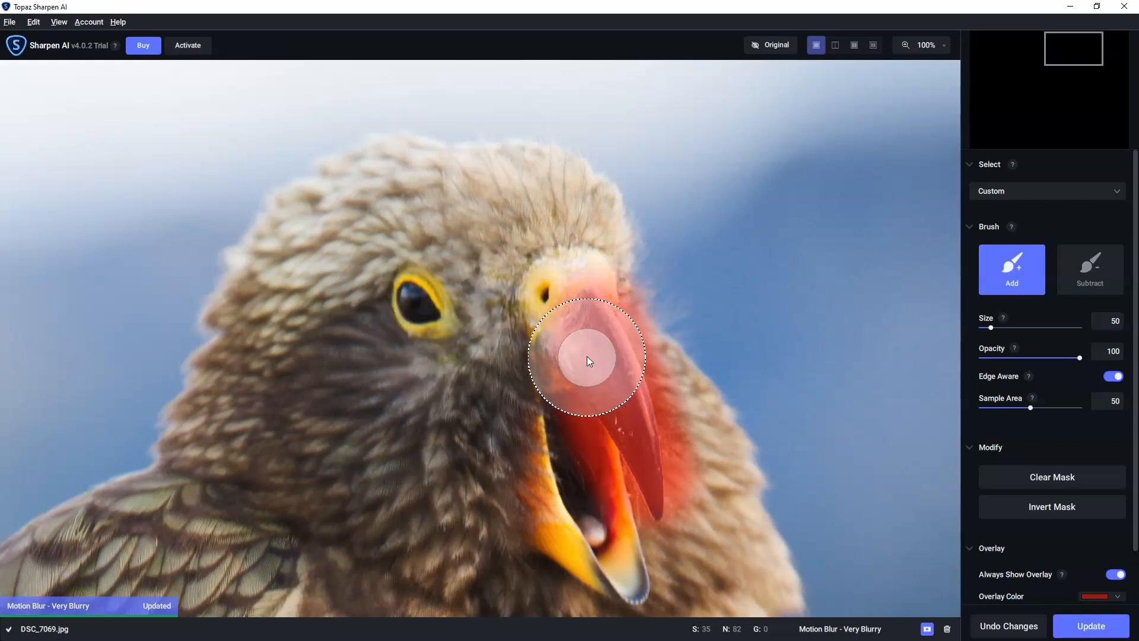
{"action": "left_click_drag", "start_coordinate": [588, 360], "coordinate": [625, 375]}
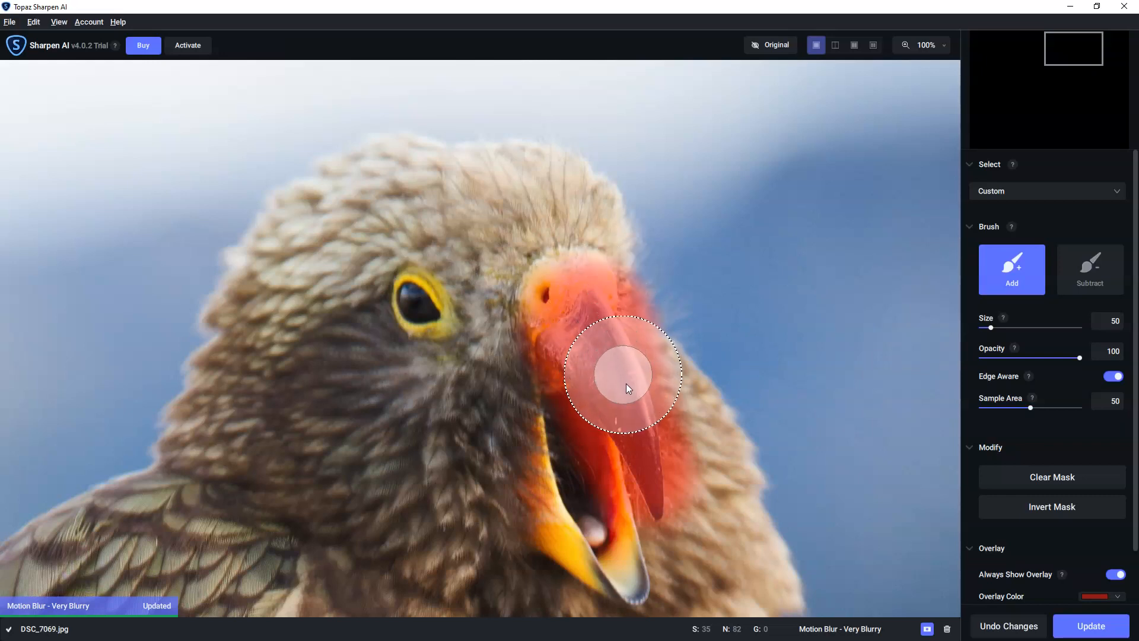
{"action": "left_click_drag", "start_coordinate": [624, 375], "coordinate": [645, 446]}
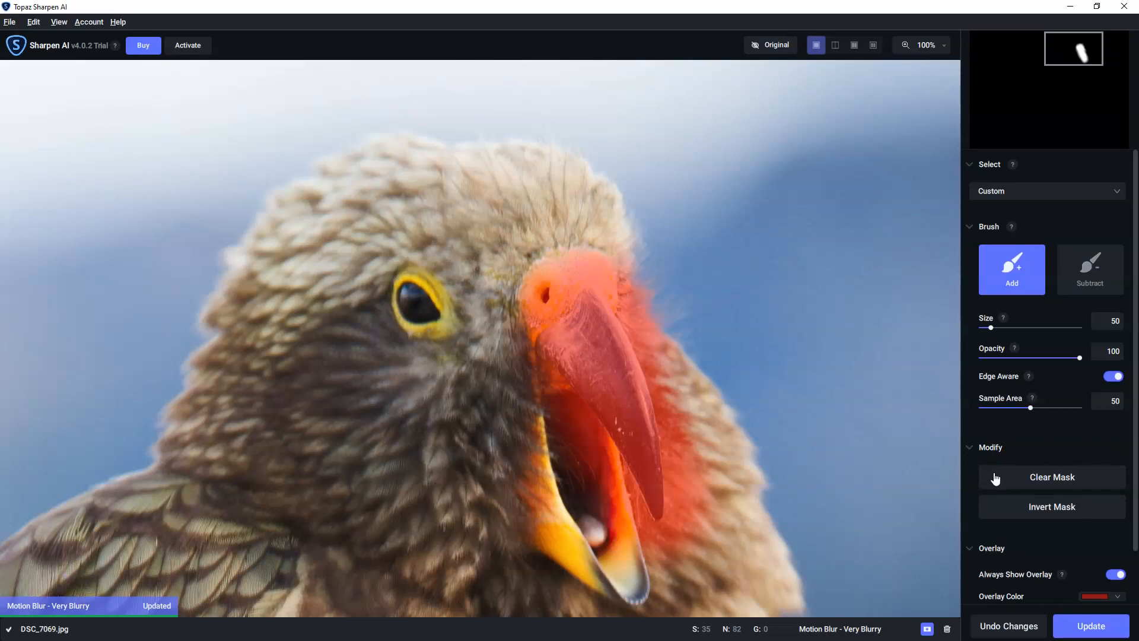
- Clear the painted beak mask
{"action": "left_click", "coordinate": [1051, 476]}
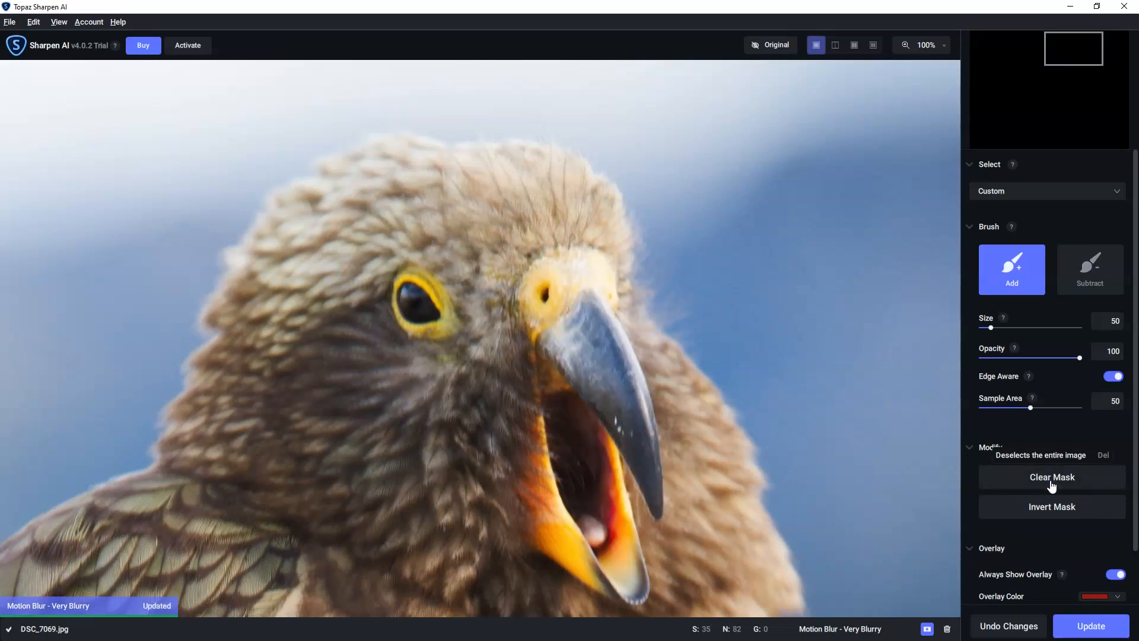
{"action": "mouse_move", "coordinate": [999, 634]}
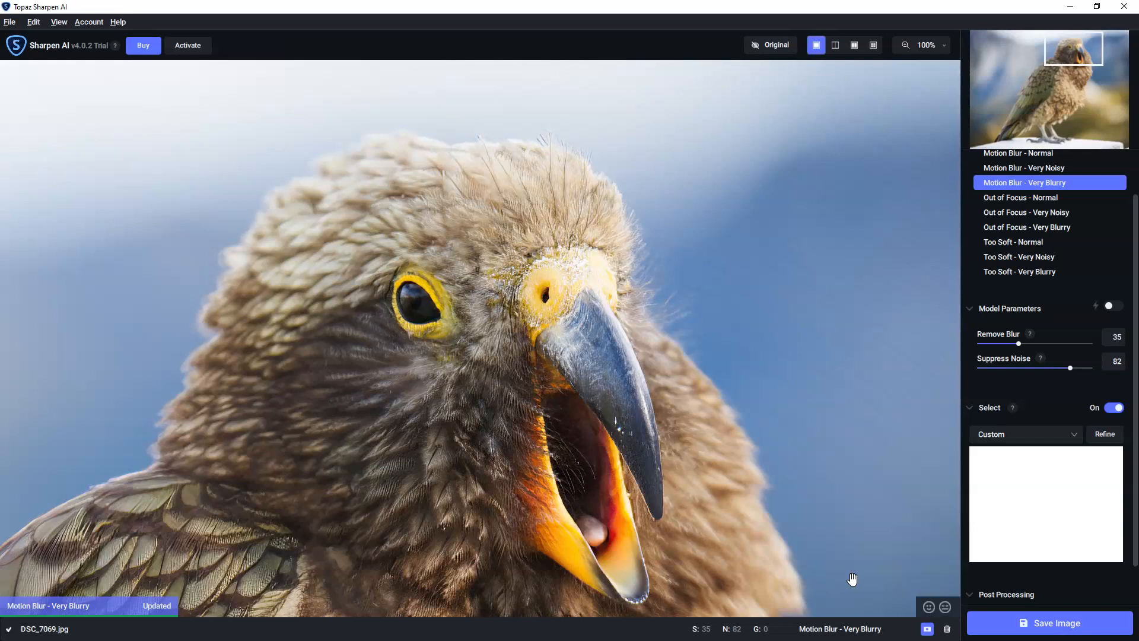
{"action": "mouse_move", "coordinate": [894, 593]}
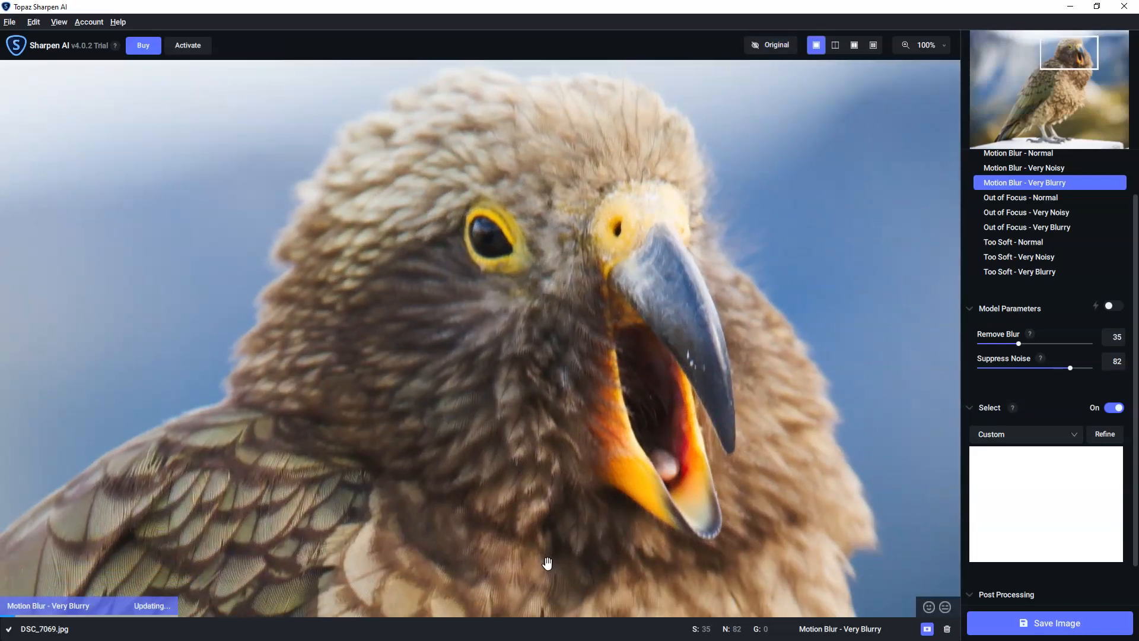
{"action": "mouse_move", "coordinate": [547, 557]}
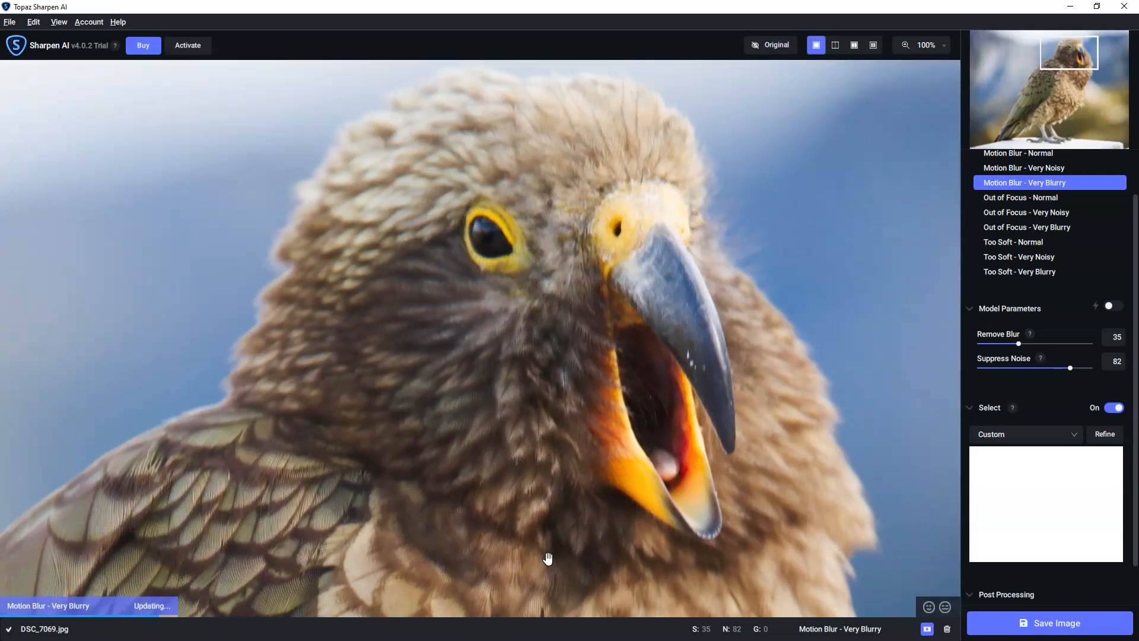